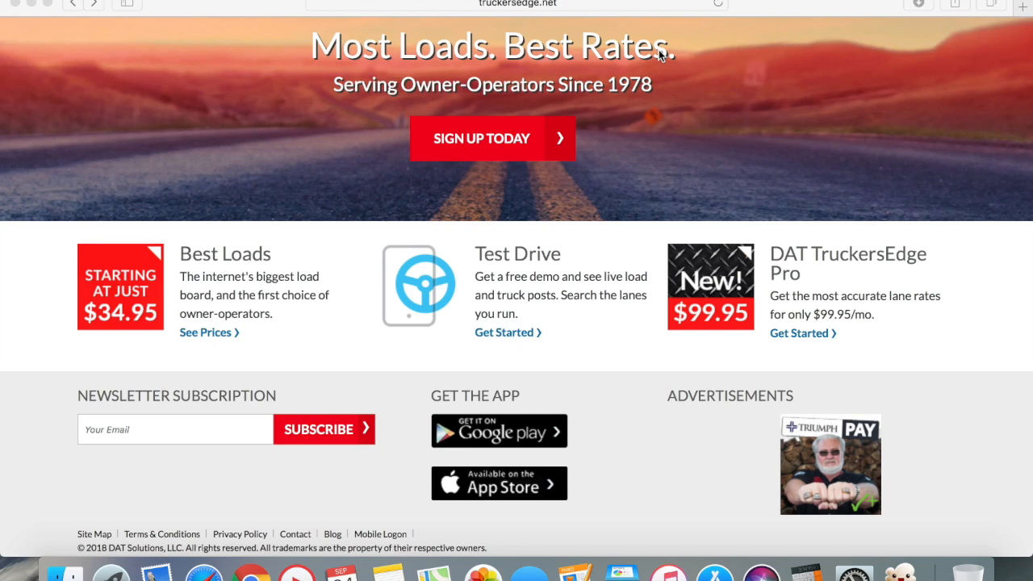
pyautogui.moveTo(751, 236)
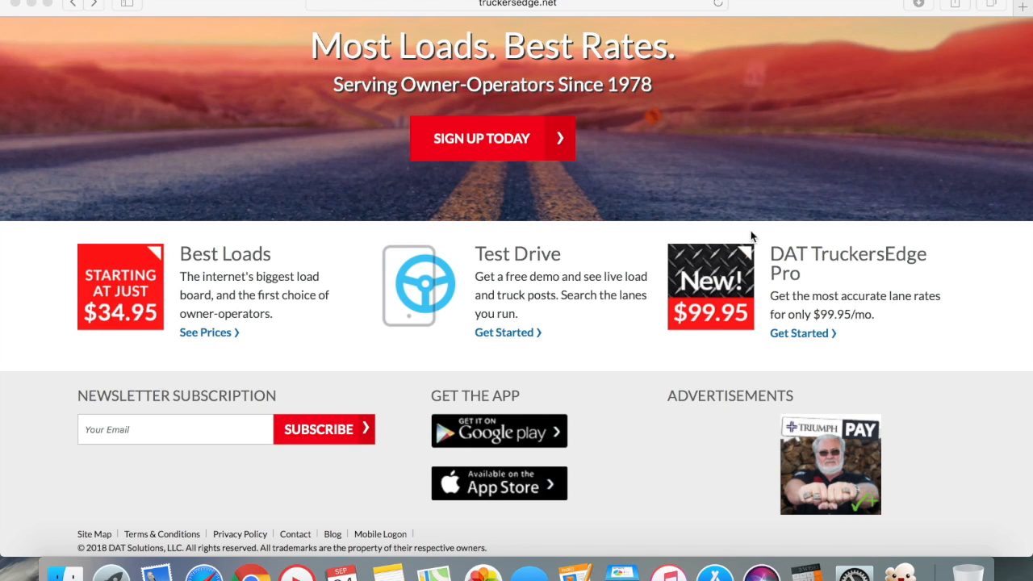
pyautogui.moveTo(759, 269)
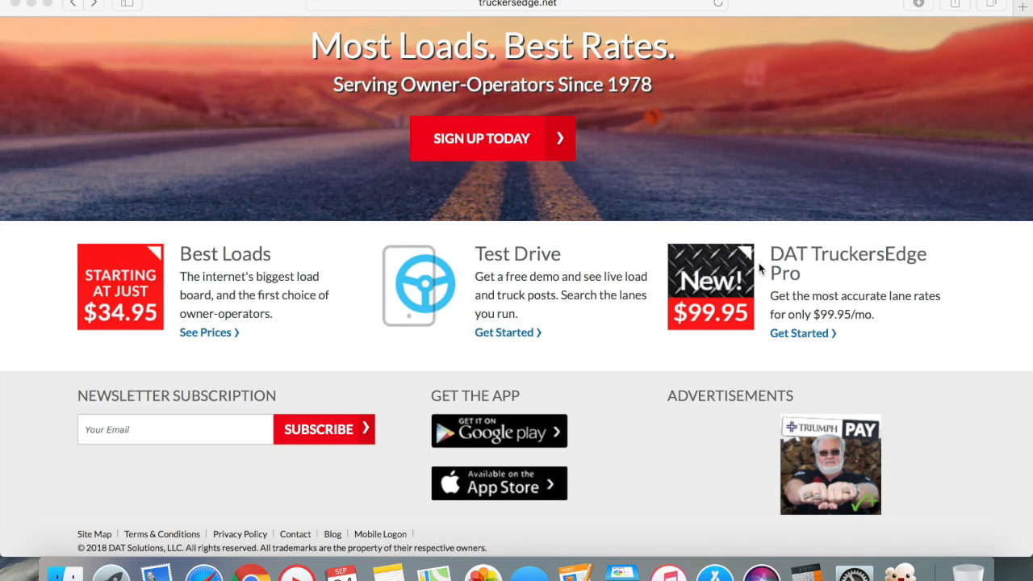
pyautogui.moveTo(814, 271)
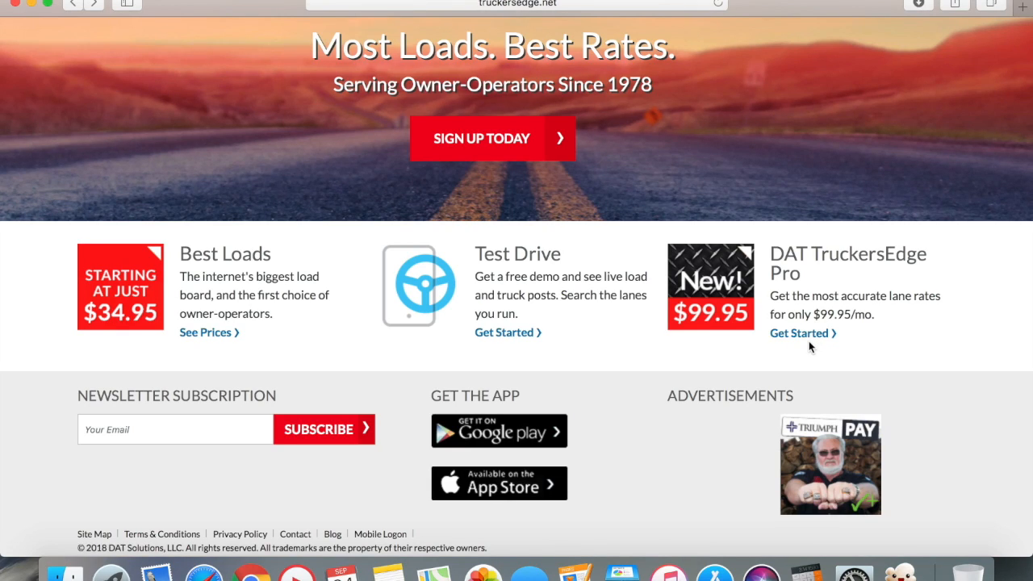
# Follow 'Get Started' under DAT TruckersEdge Pro on the homepage
pyautogui.click(798, 333)
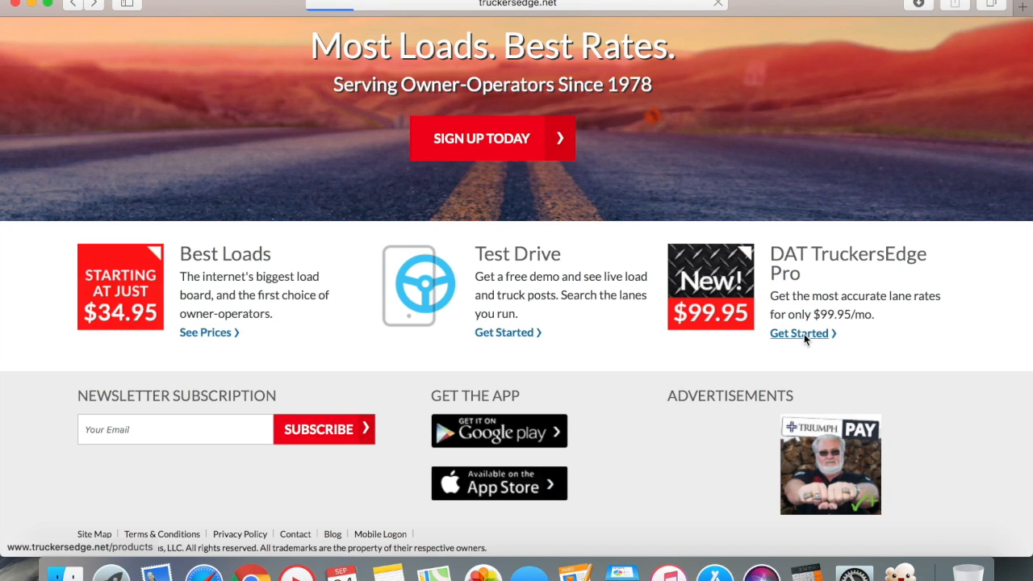
# Scroll through the Load Board Packages page to the Step 1: Choose Package comparison table
pyautogui.click(798, 333)
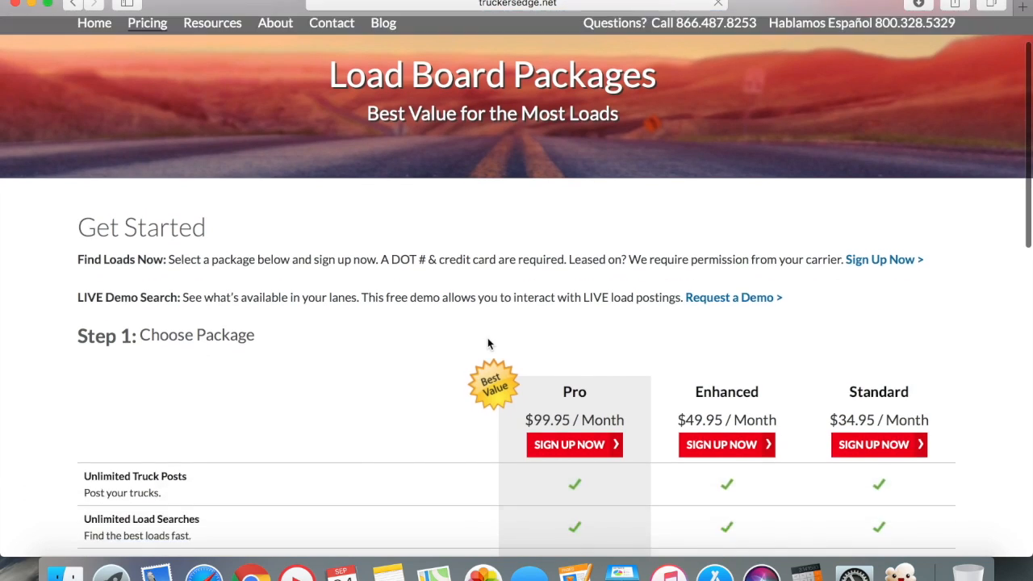
pyautogui.scroll(-3)
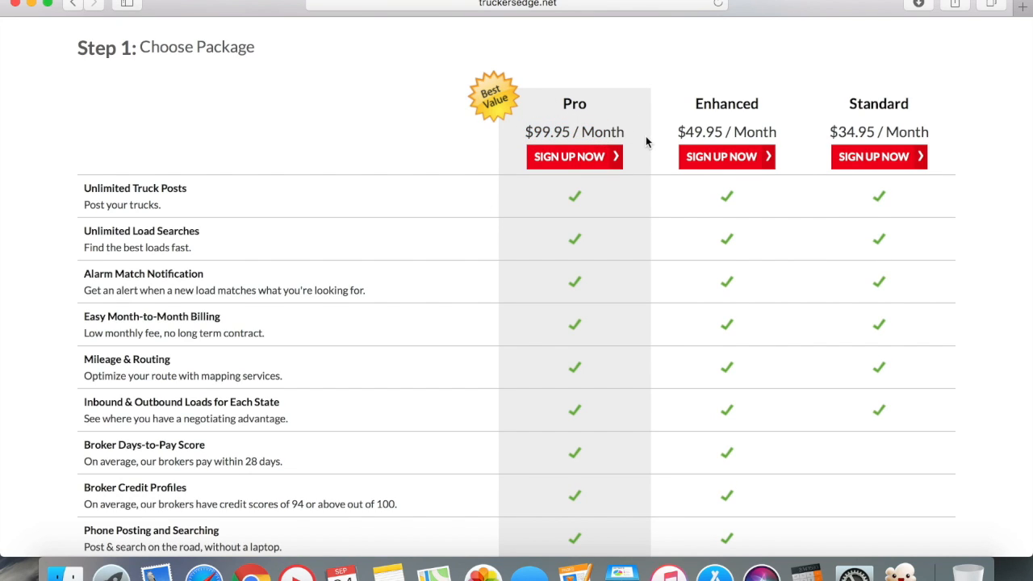
pyautogui.scroll(3)
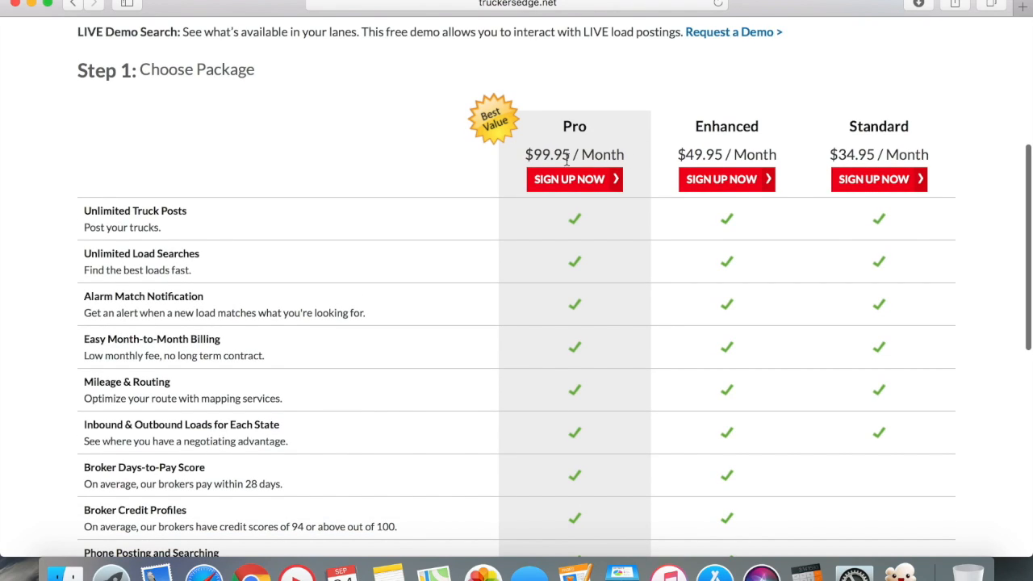
pyautogui.moveTo(911, 154)
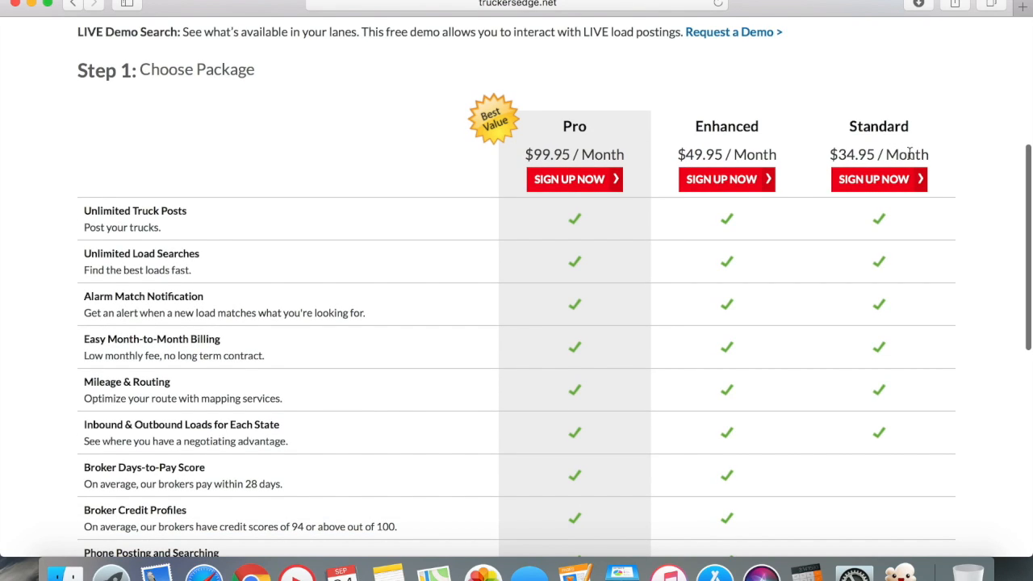
pyautogui.moveTo(428, 181)
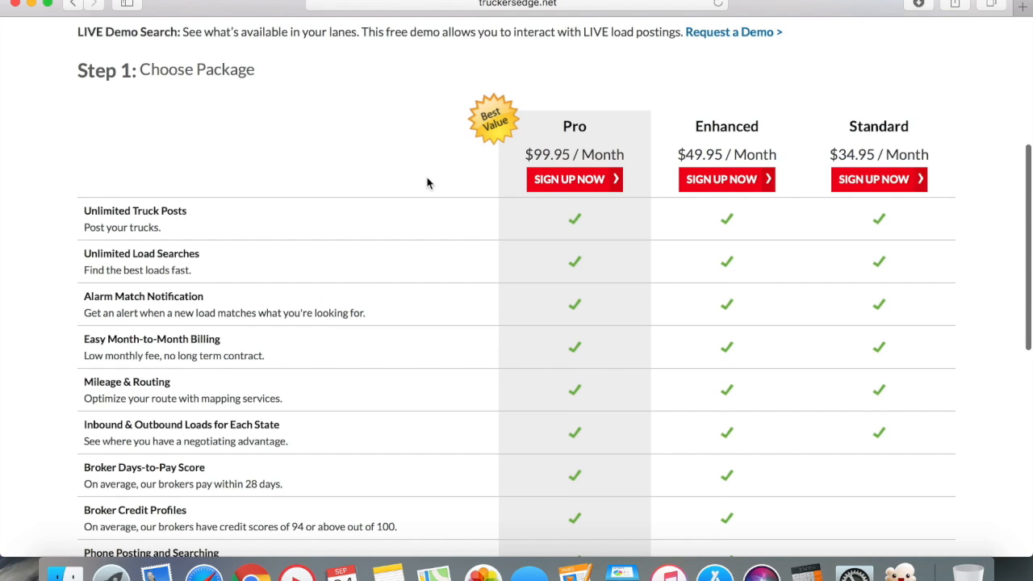
pyautogui.scroll(-3)
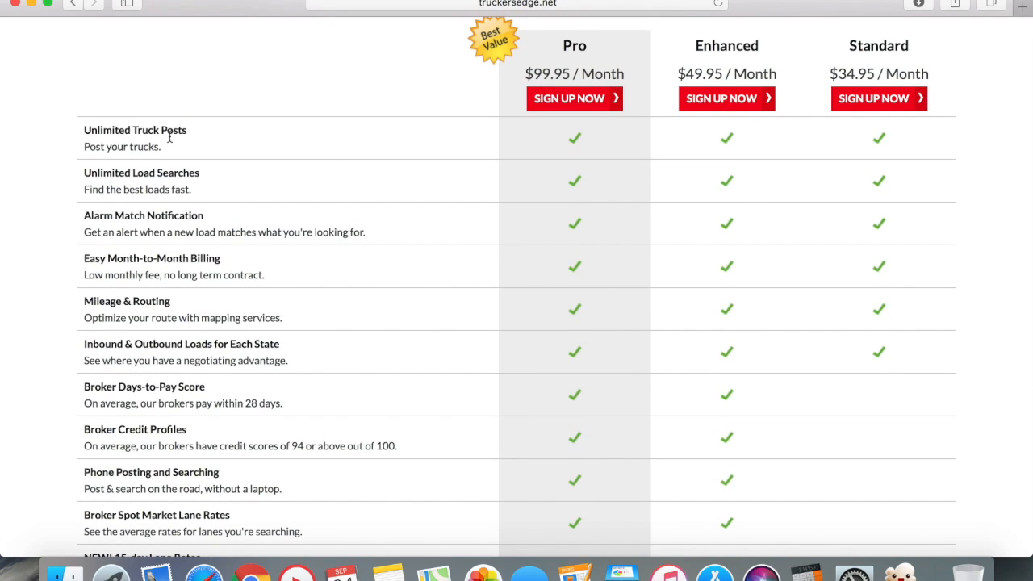
pyautogui.moveTo(190, 170)
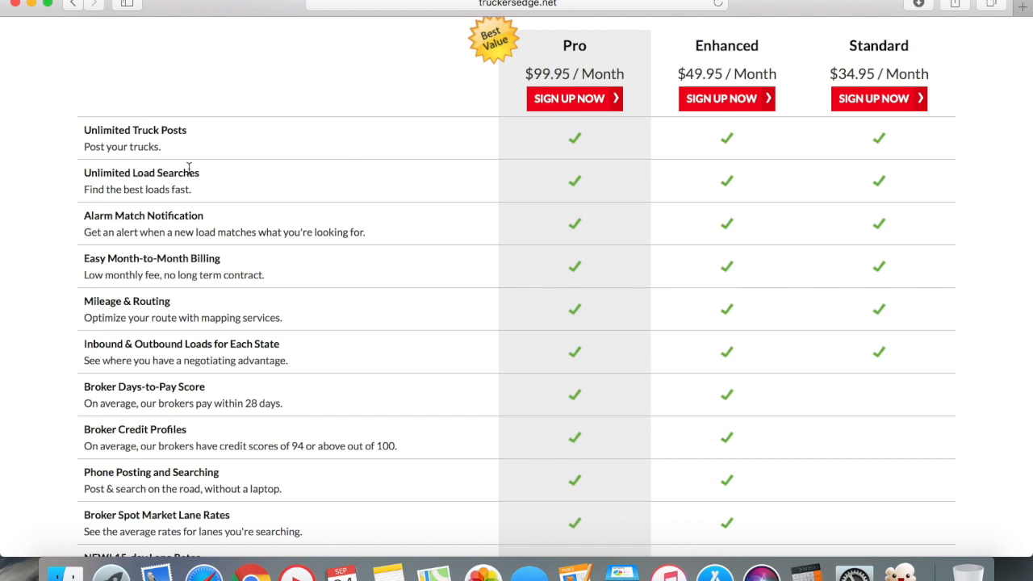
pyautogui.moveTo(224, 207)
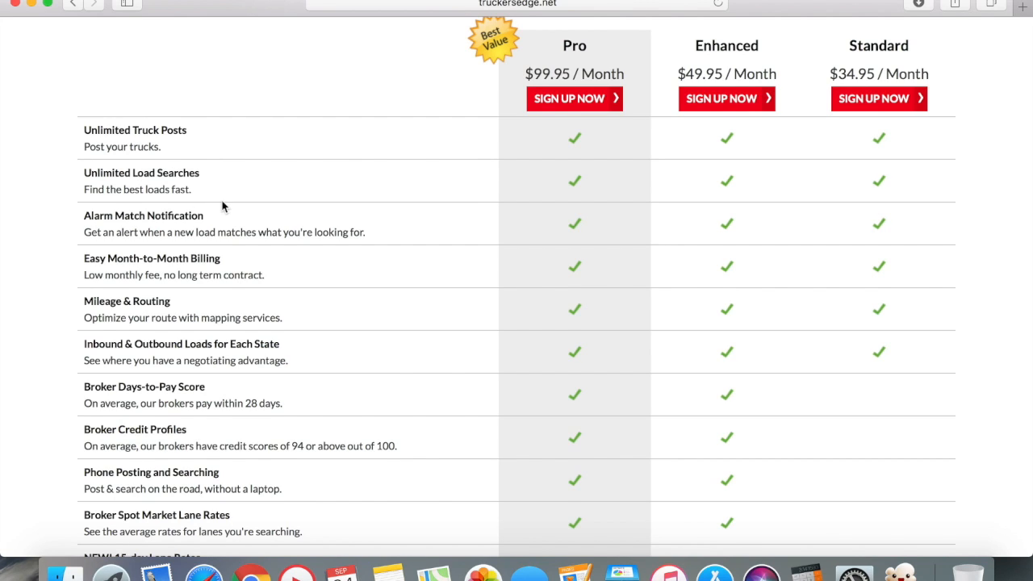
# Bring the Pro $99.95, Enhanced $49.95 and Standard $34.95 price headers into view
pyautogui.scroll(-3)
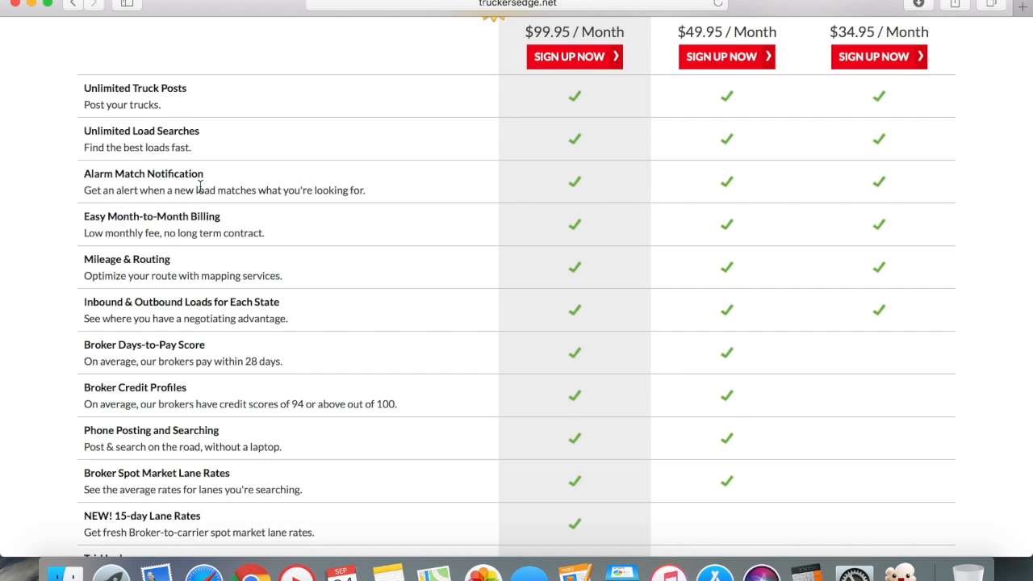
pyautogui.moveTo(252, 180)
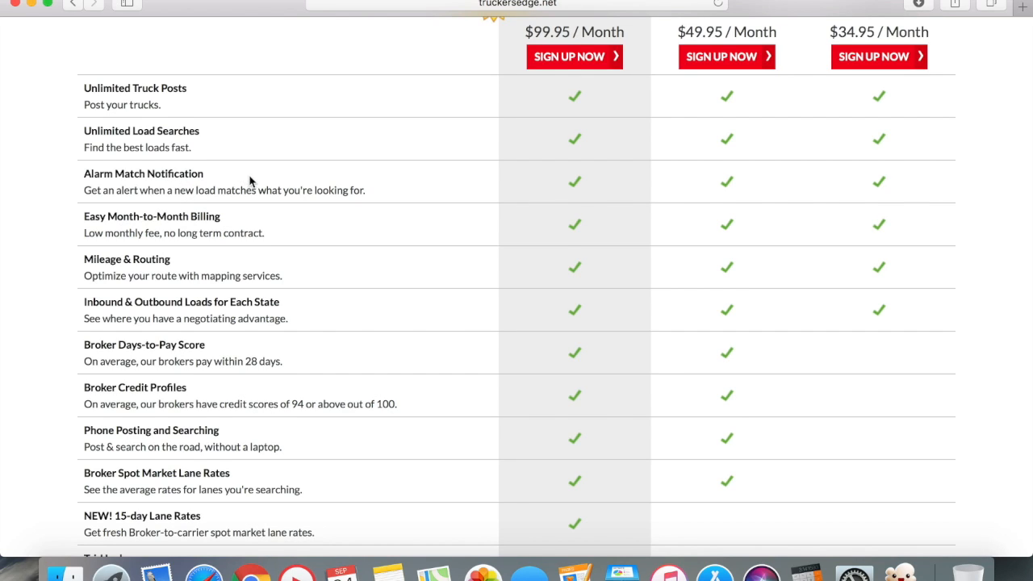
pyautogui.scroll(-3)
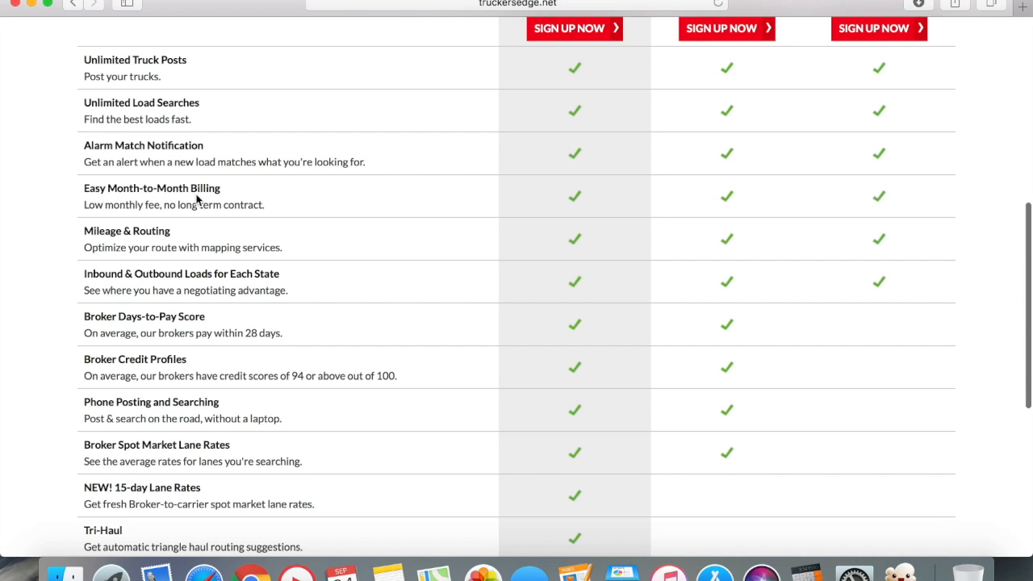
pyautogui.moveTo(200, 208)
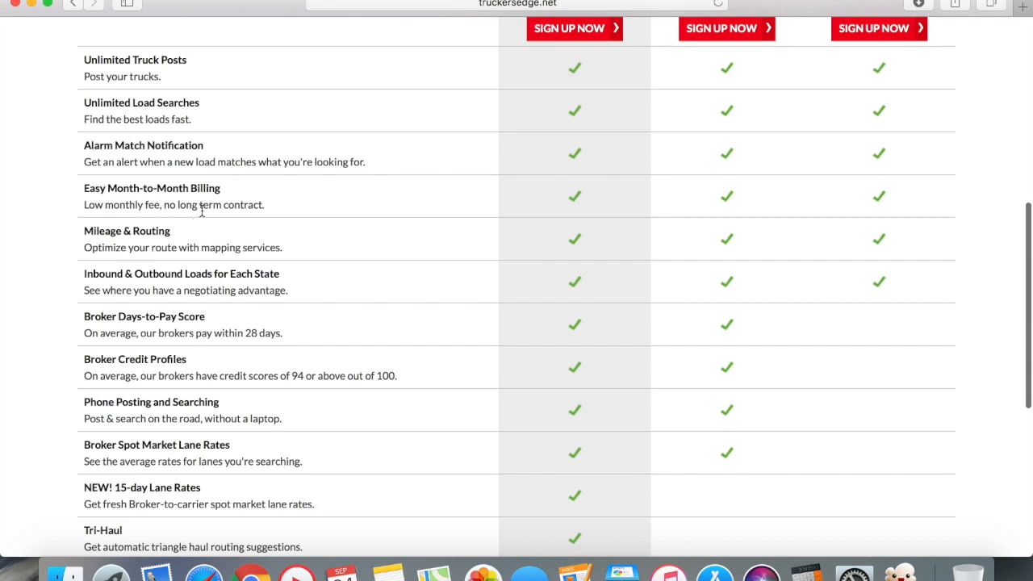
pyautogui.moveTo(361, 237)
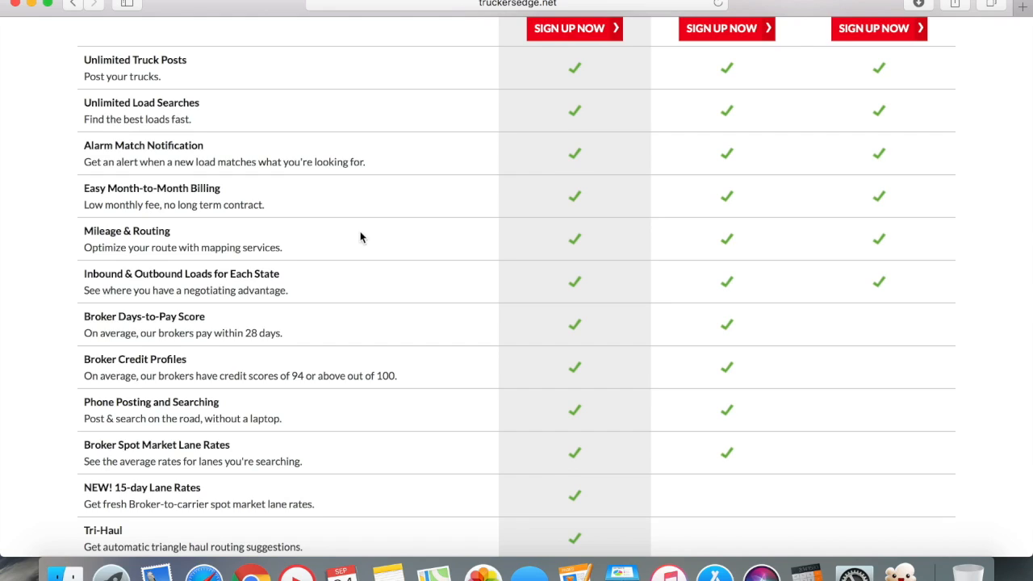
pyautogui.moveTo(481, 133)
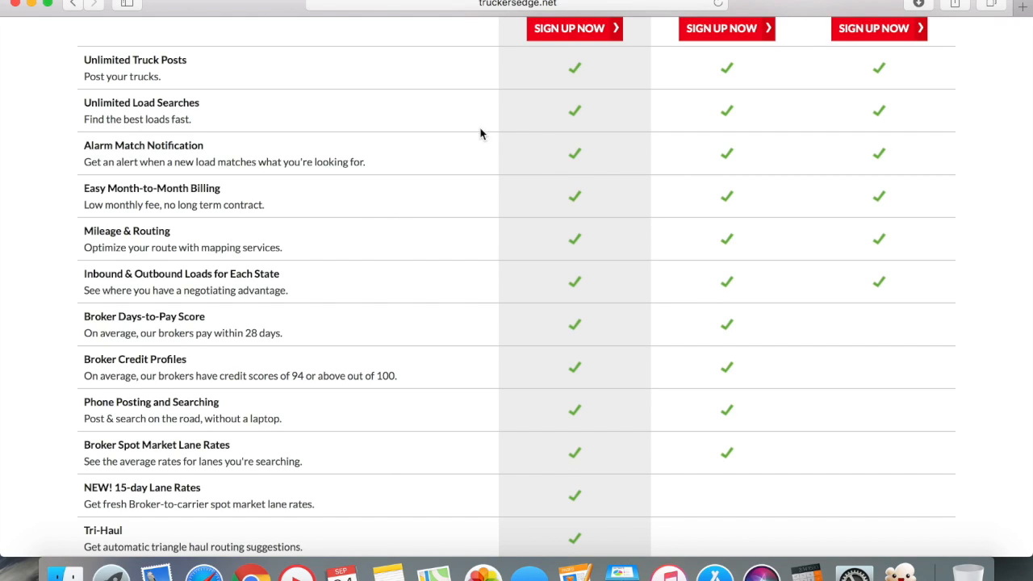
pyautogui.moveTo(269, 242)
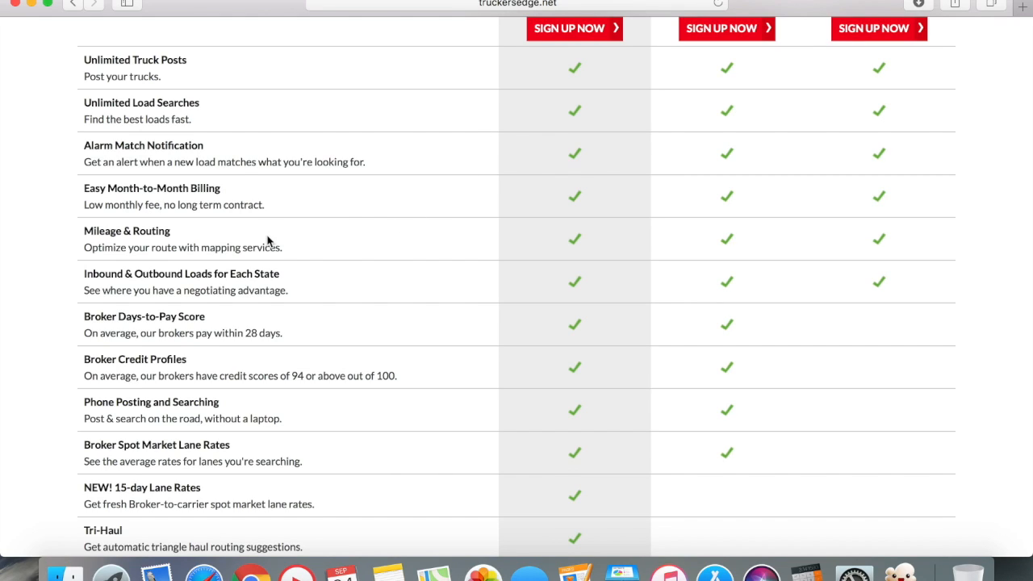
pyautogui.moveTo(316, 245)
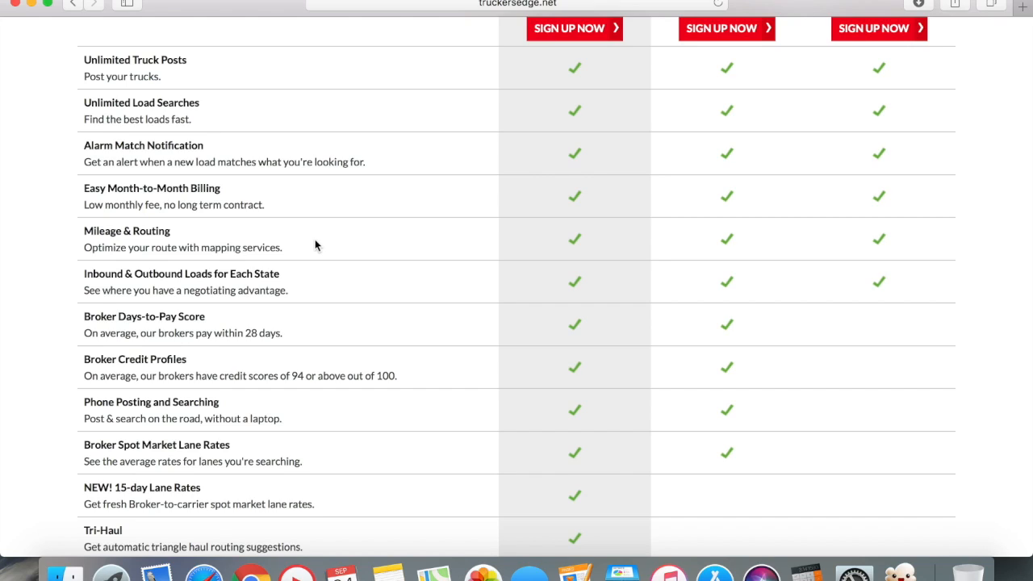
pyautogui.moveTo(201, 290)
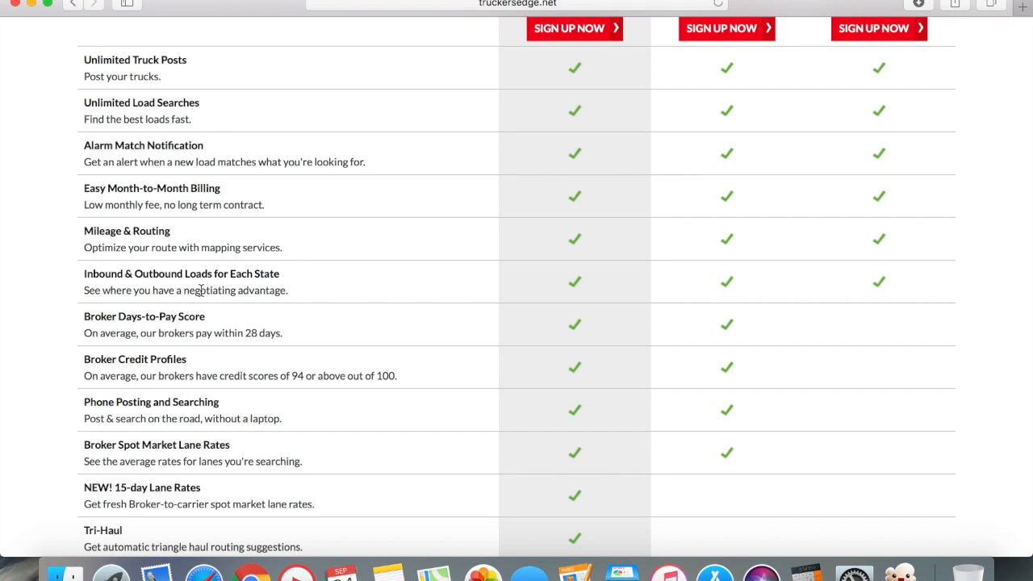
pyautogui.moveTo(326, 293)
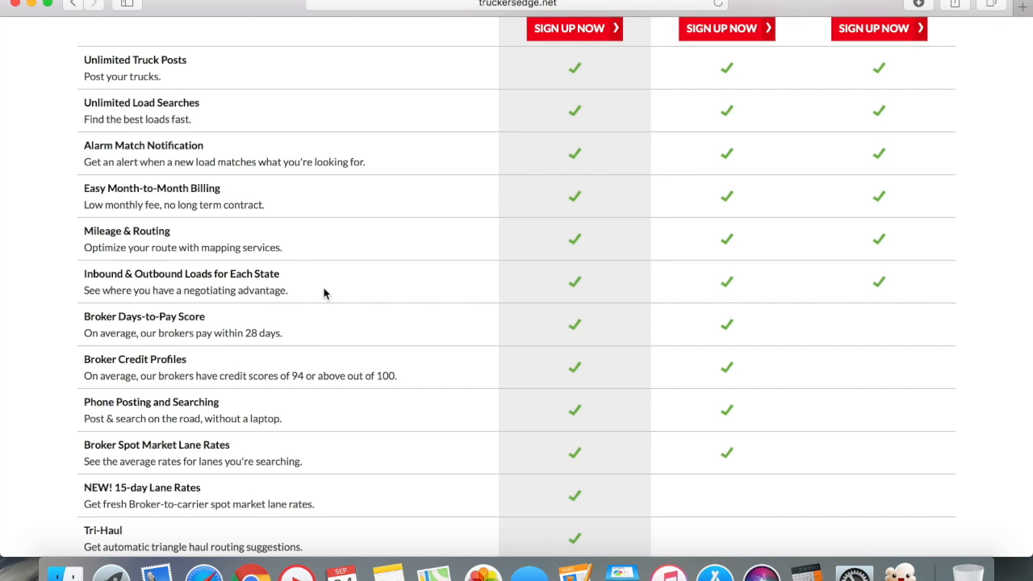
pyautogui.moveTo(78, 323)
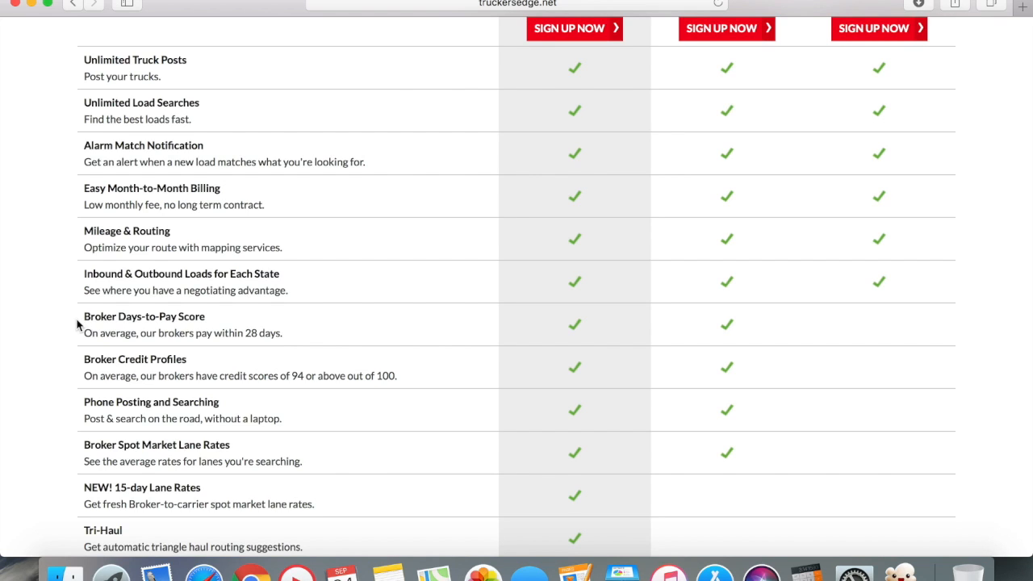
pyautogui.moveTo(380, 333)
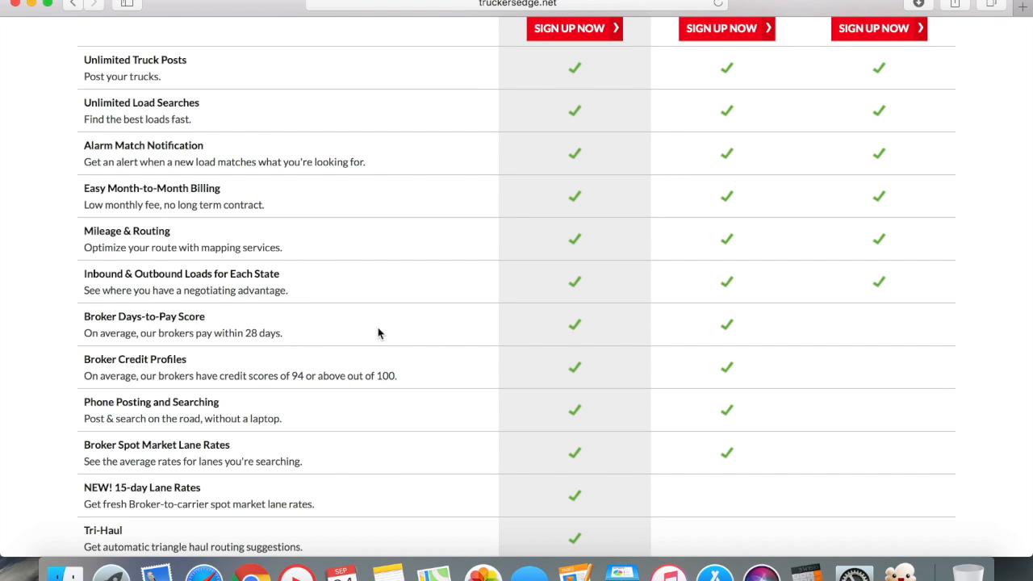
pyautogui.scroll(3)
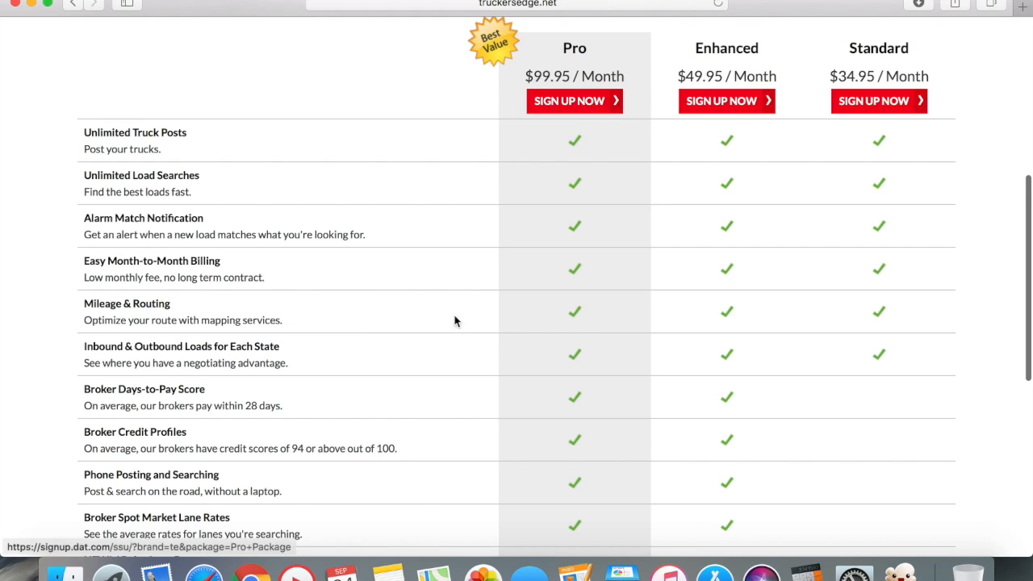
# Scroll to the table's bottom rows: 15-day Lane Rates, Tri-Haul, North America Database
pyautogui.scroll(-3)
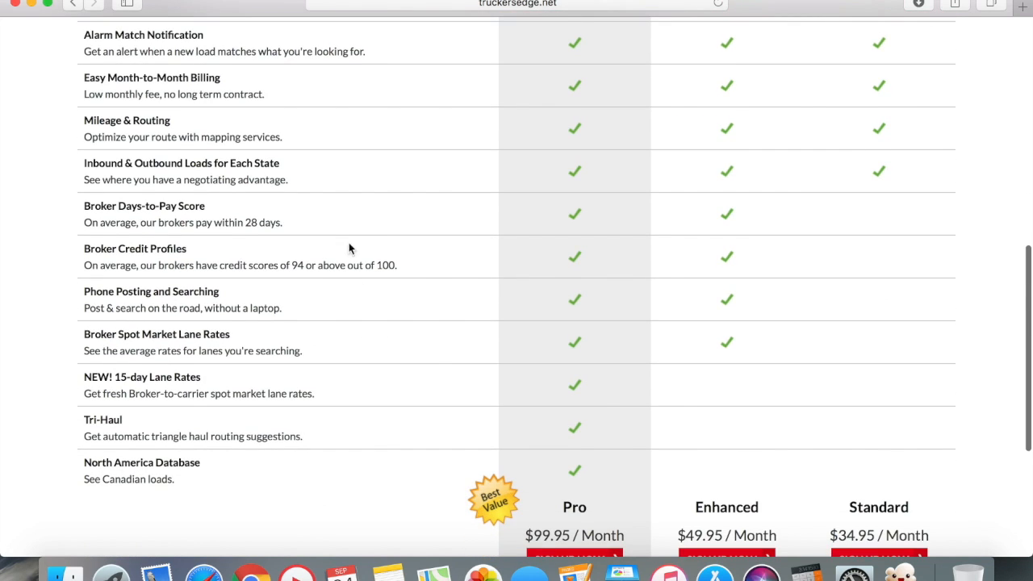
pyautogui.moveTo(289, 223)
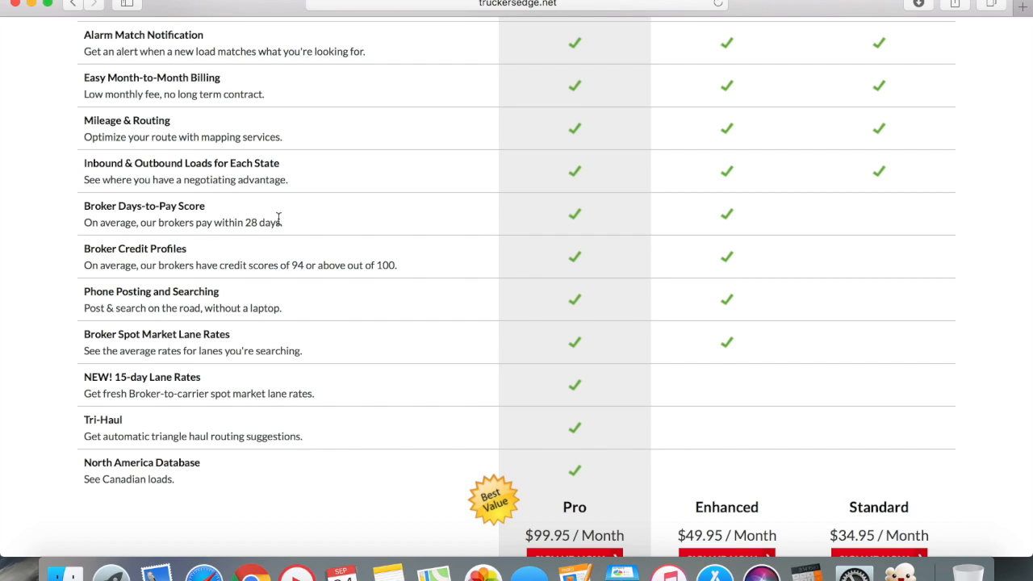
pyautogui.moveTo(271, 219)
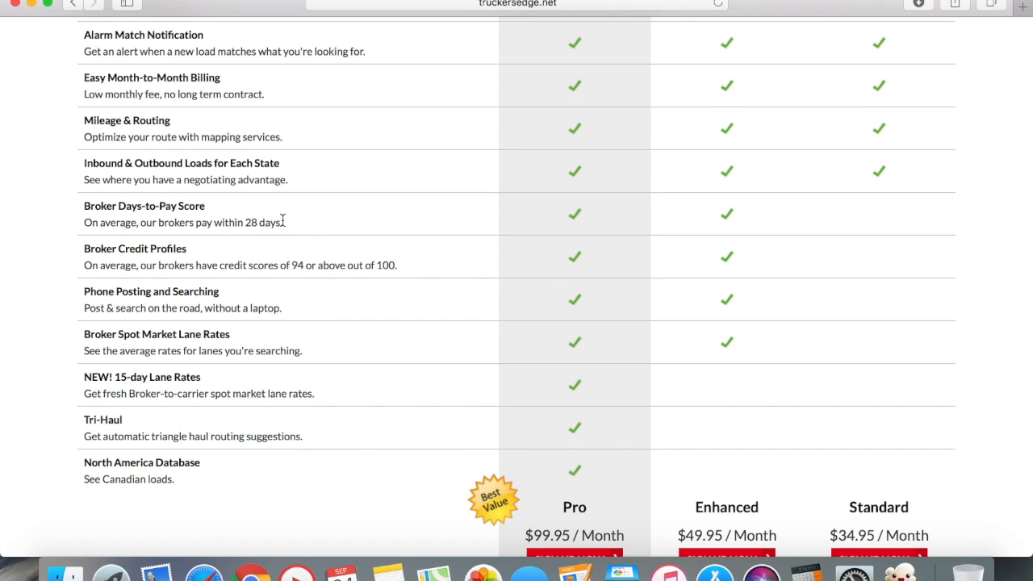
pyautogui.moveTo(147, 216)
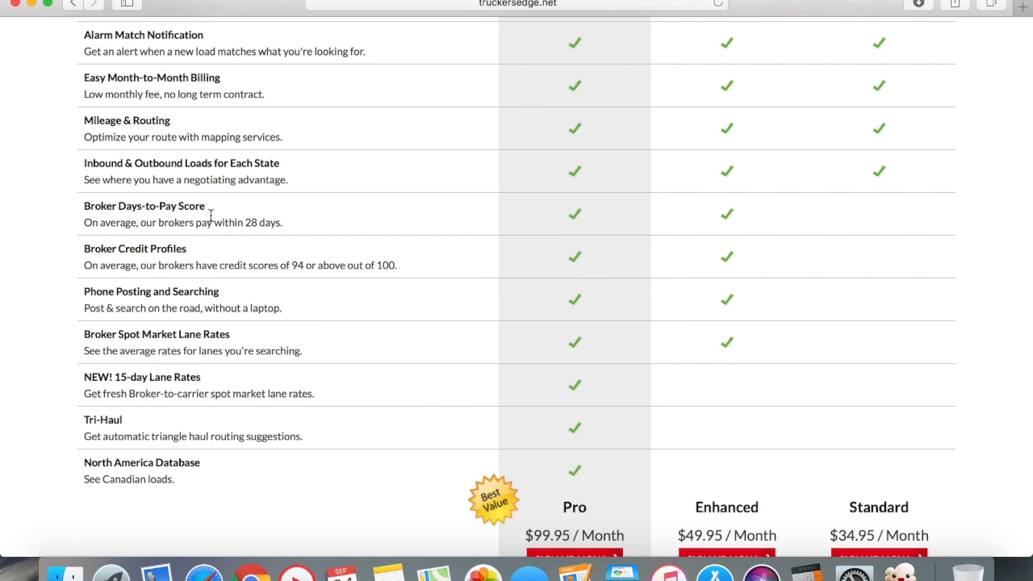
pyautogui.moveTo(207, 250)
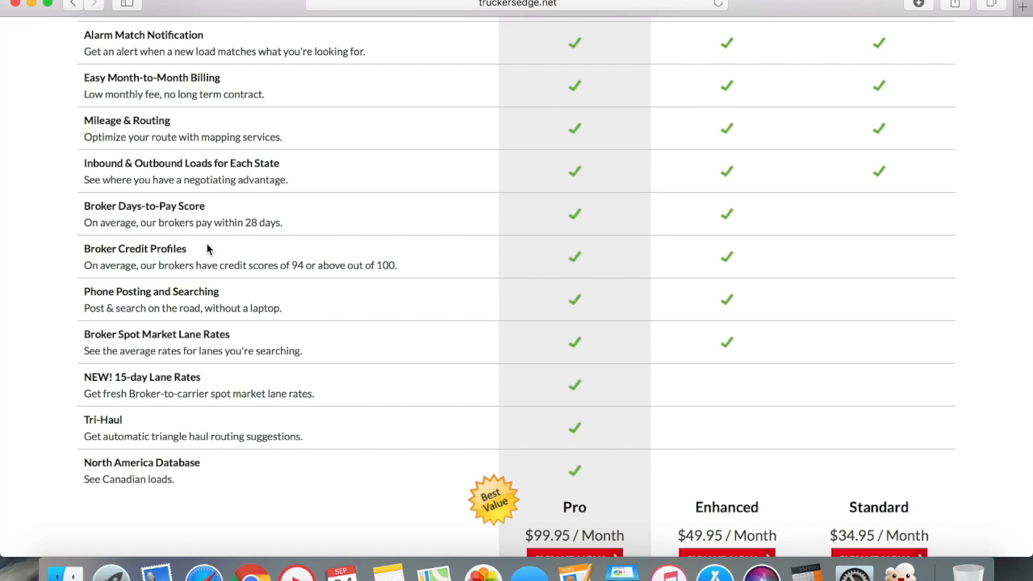
pyautogui.moveTo(144, 238)
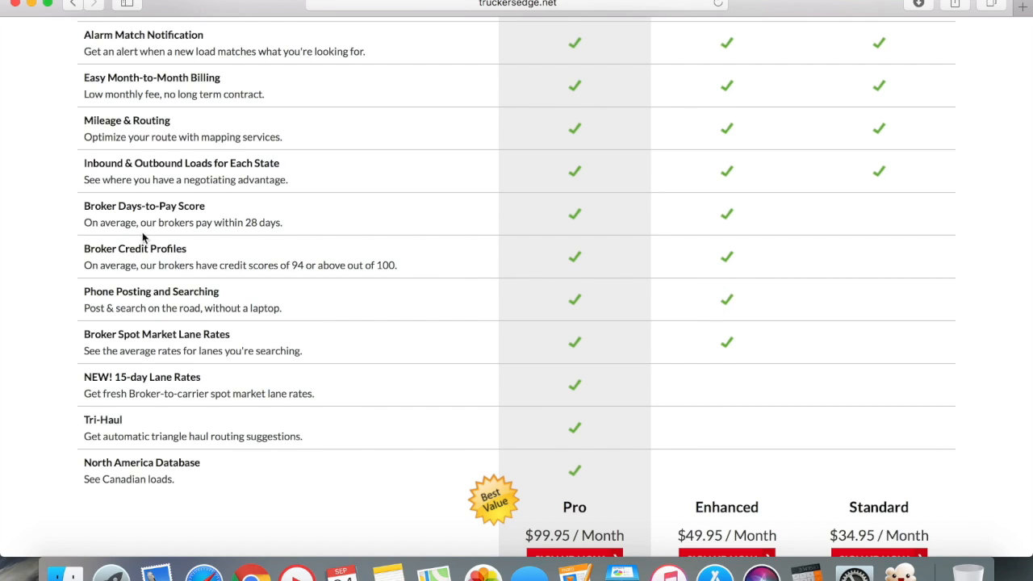
pyautogui.moveTo(194, 251)
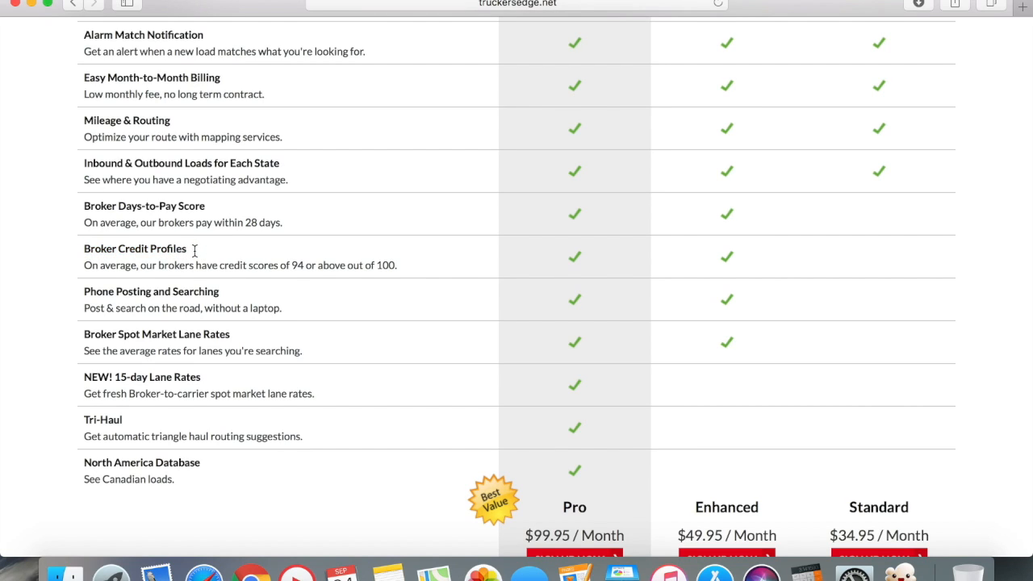
pyautogui.scroll(-3)
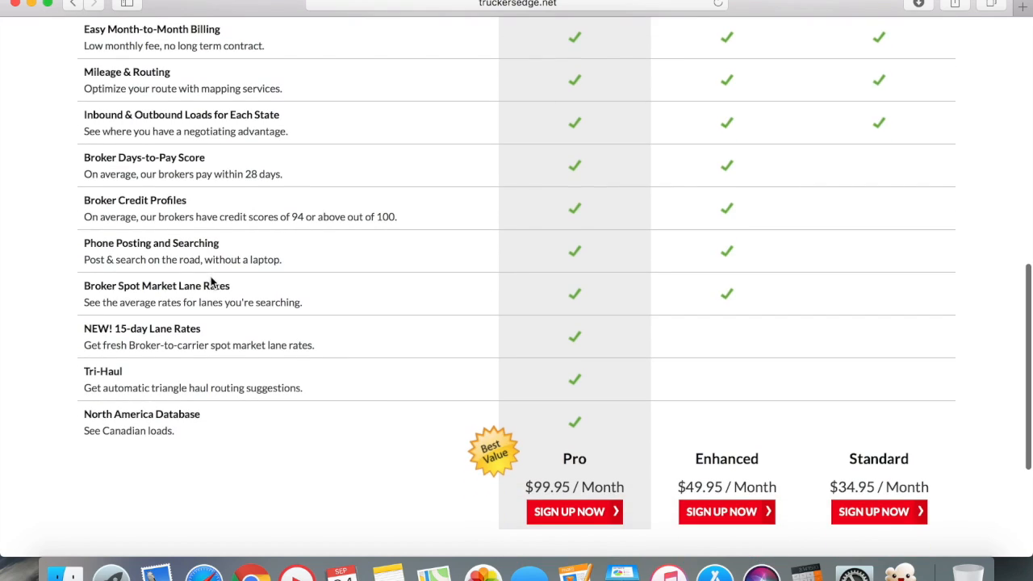
pyautogui.moveTo(186, 253)
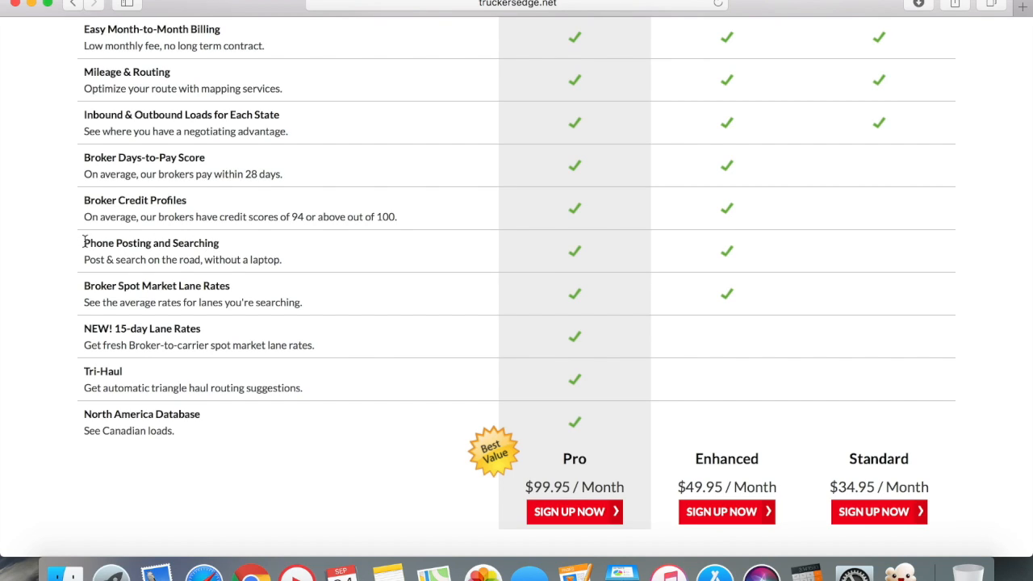
pyautogui.moveTo(184, 257)
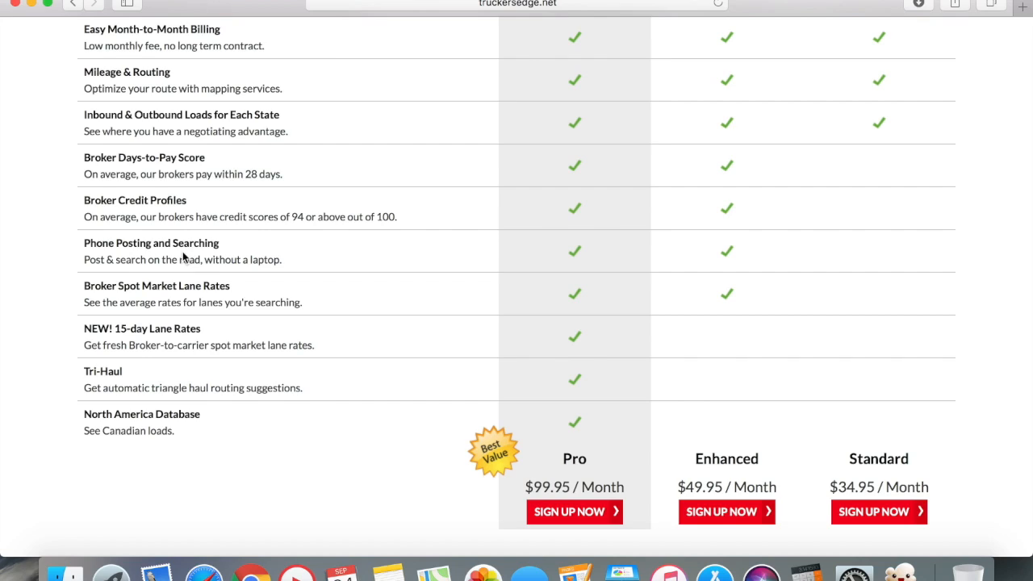
pyautogui.moveTo(110, 306)
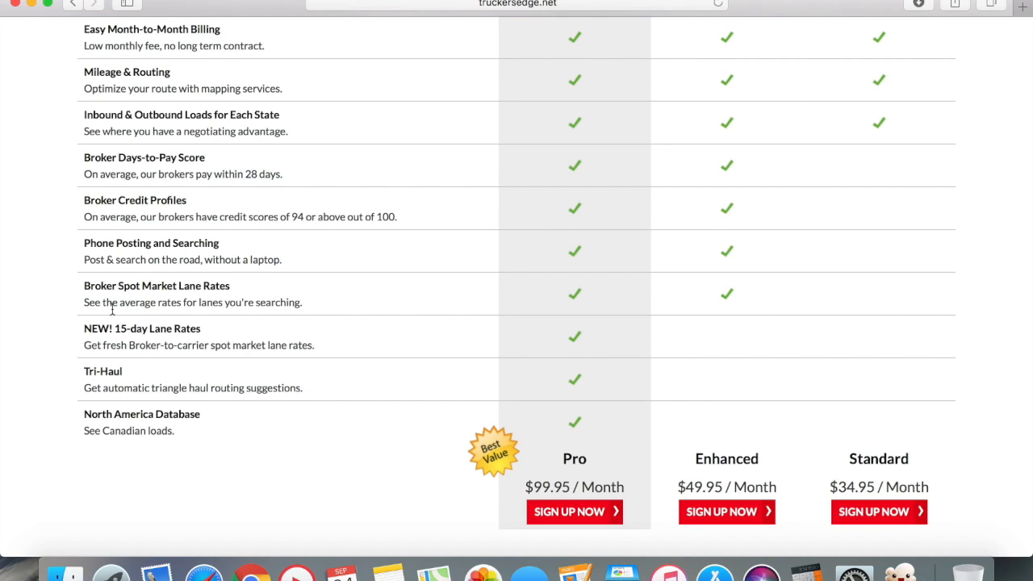
pyautogui.moveTo(251, 297)
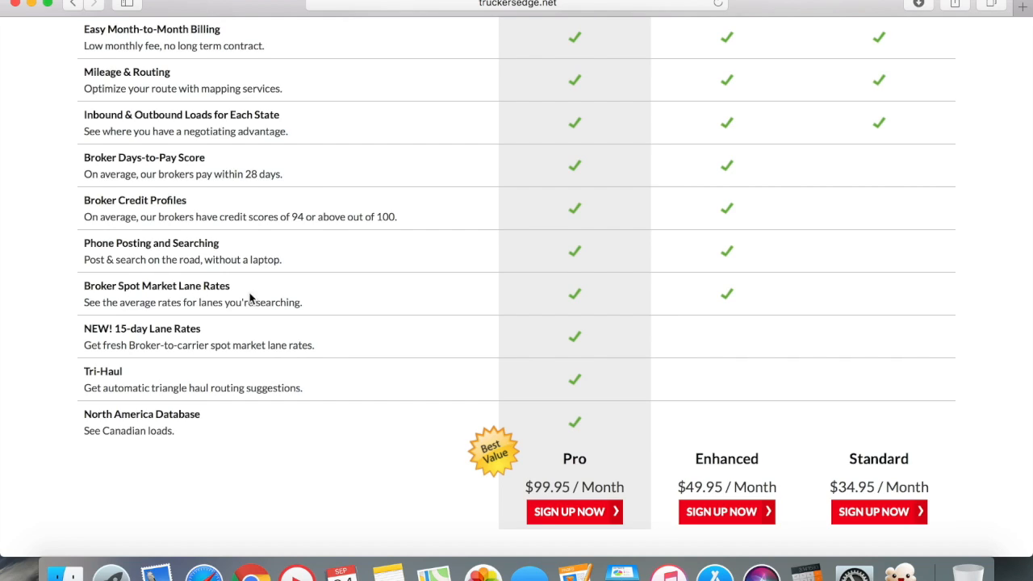
pyautogui.moveTo(568, 297)
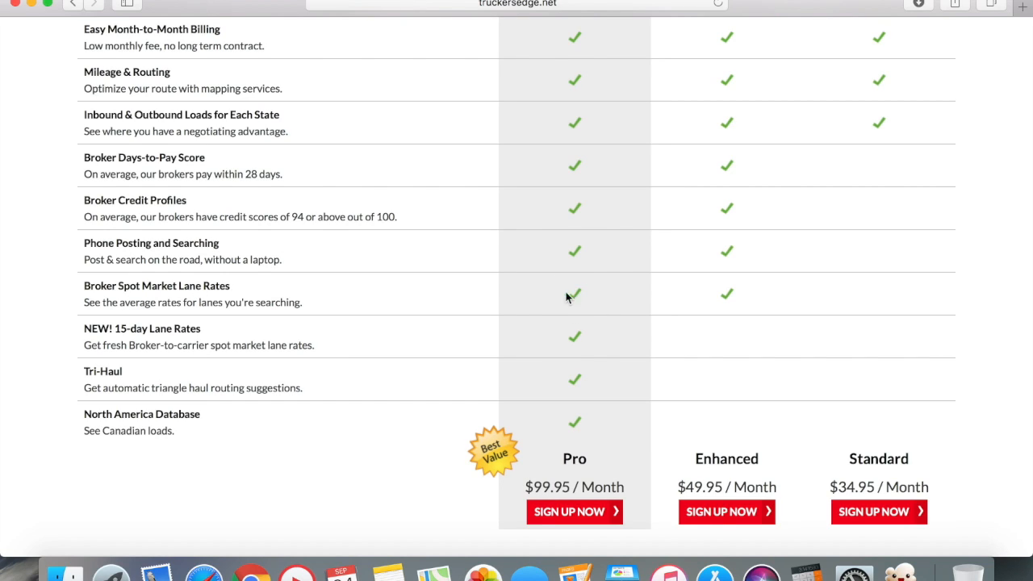
pyautogui.moveTo(588, 311)
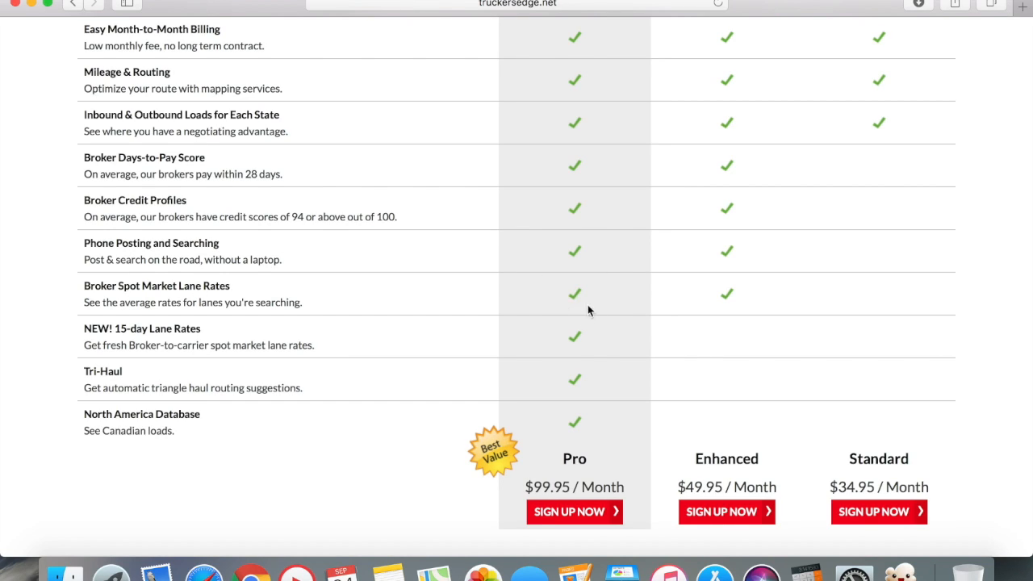
pyautogui.moveTo(565, 313)
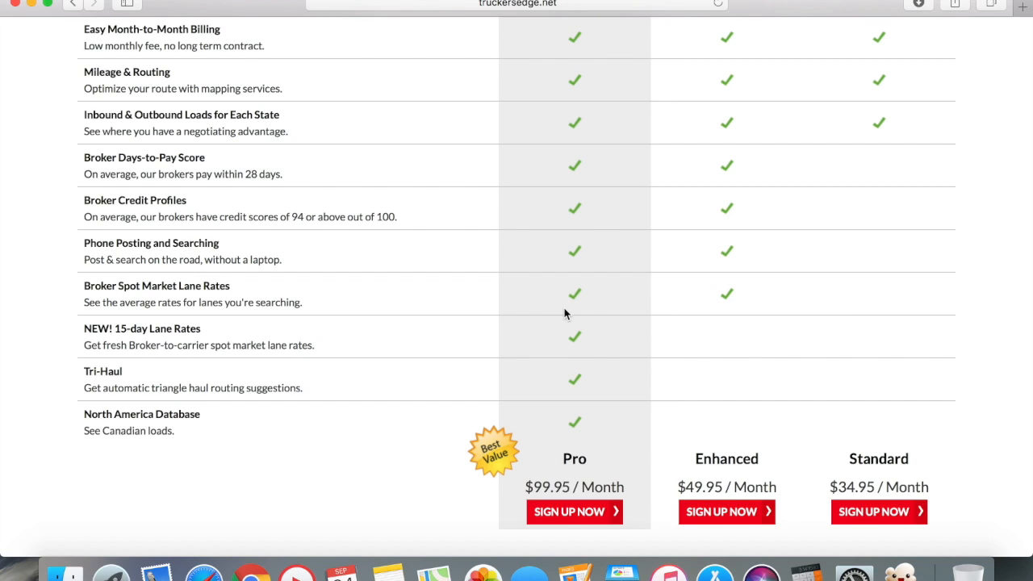
pyautogui.moveTo(161, 342)
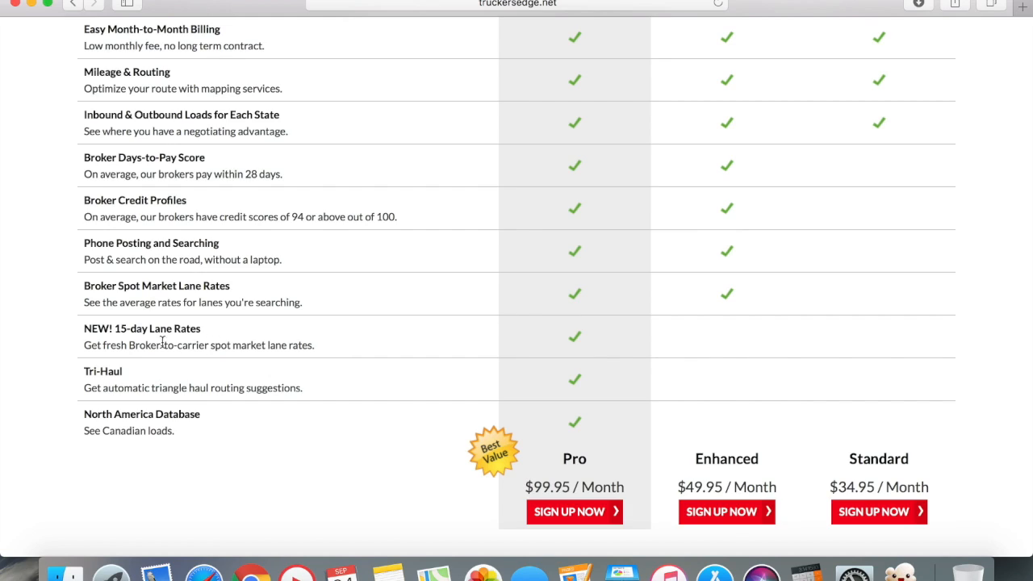
pyautogui.moveTo(562, 339)
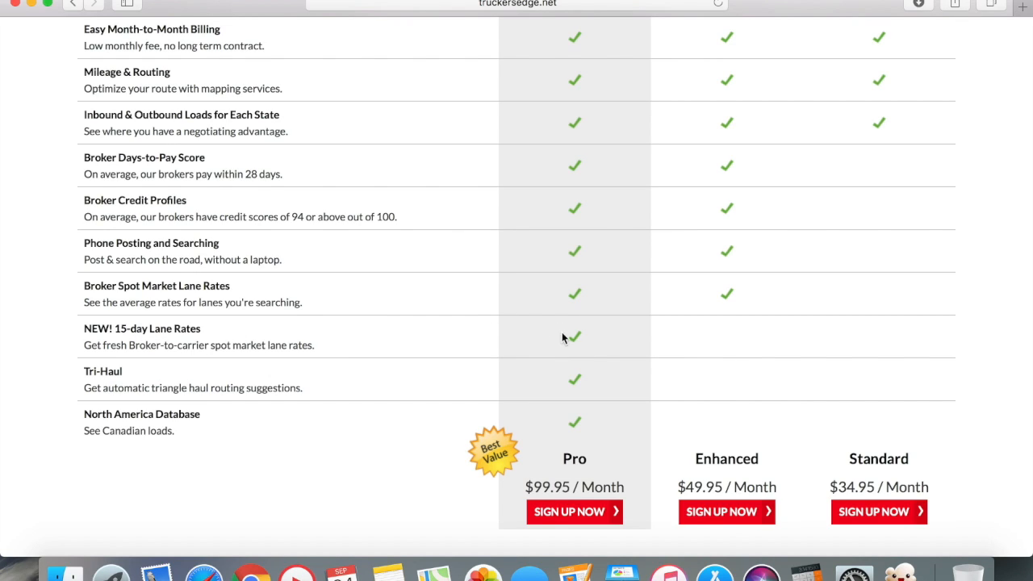
pyautogui.moveTo(570, 333)
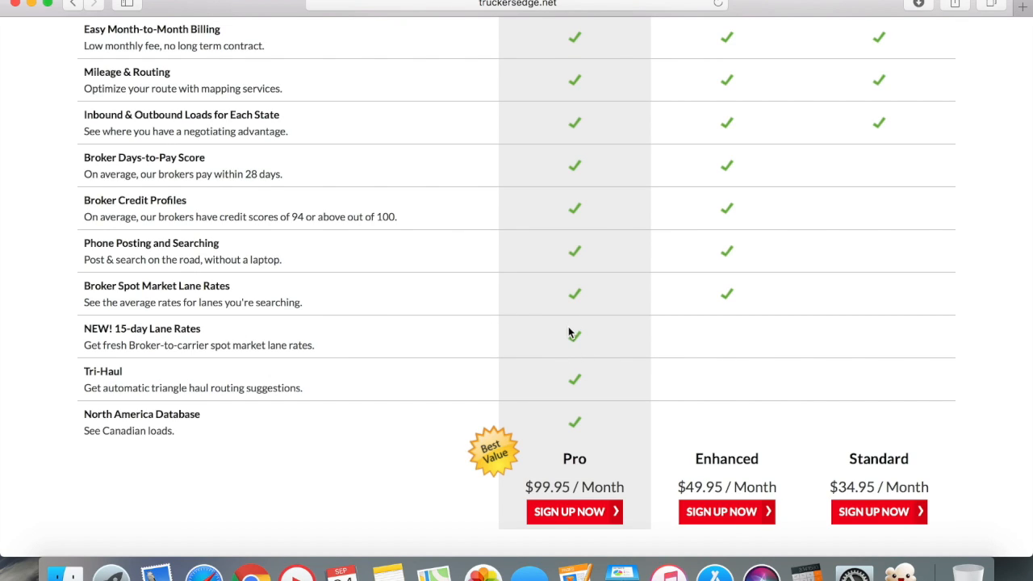
pyautogui.moveTo(736, 291)
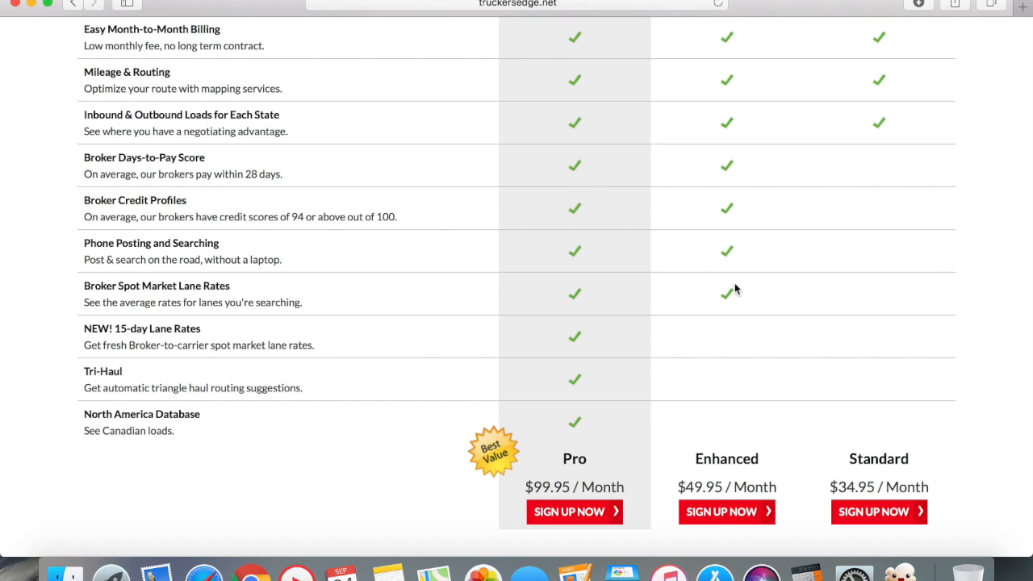
pyautogui.moveTo(585, 325)
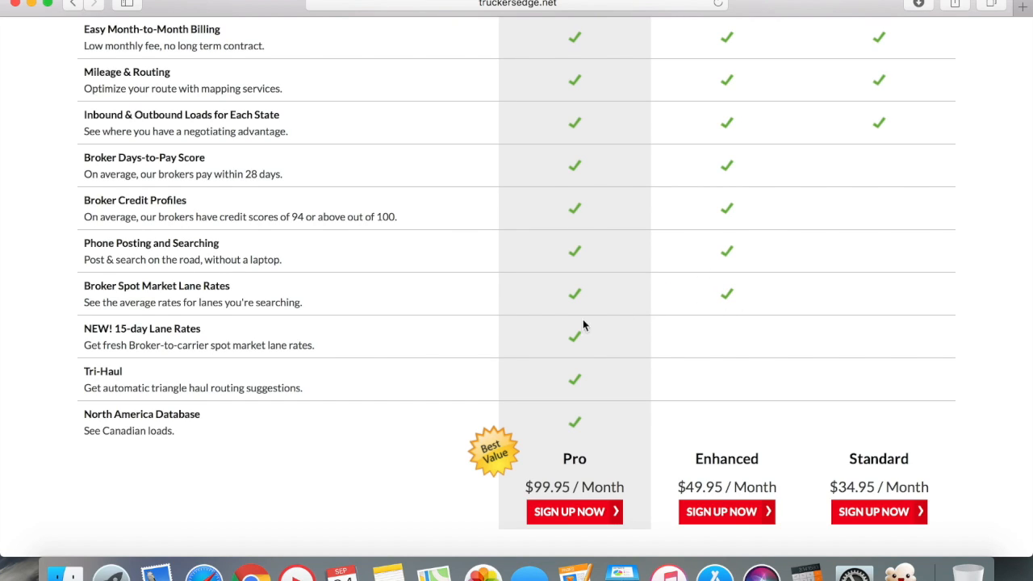
pyautogui.moveTo(563, 347)
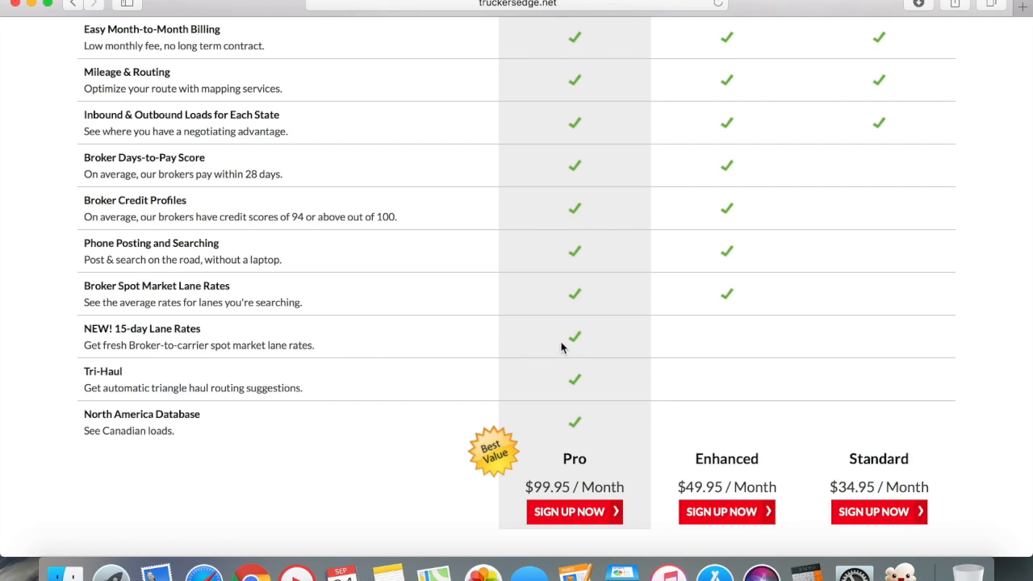
pyautogui.moveTo(568, 349)
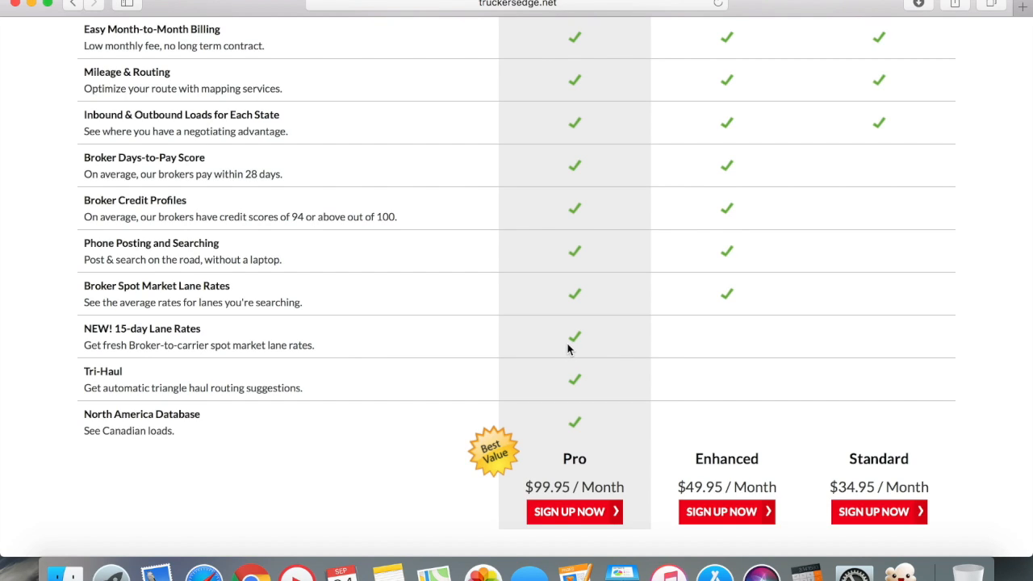
pyautogui.moveTo(574, 384)
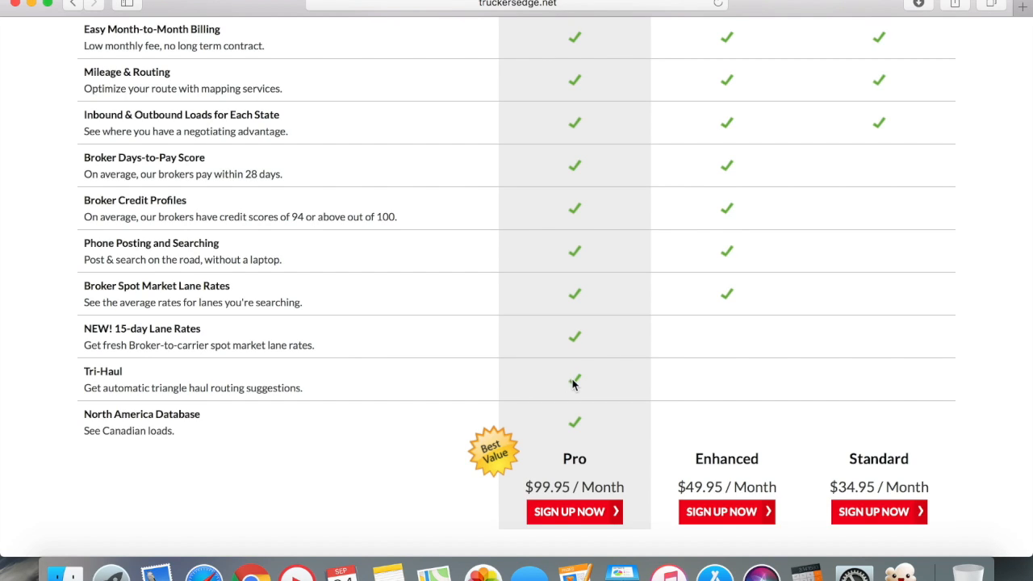
pyautogui.moveTo(343, 382)
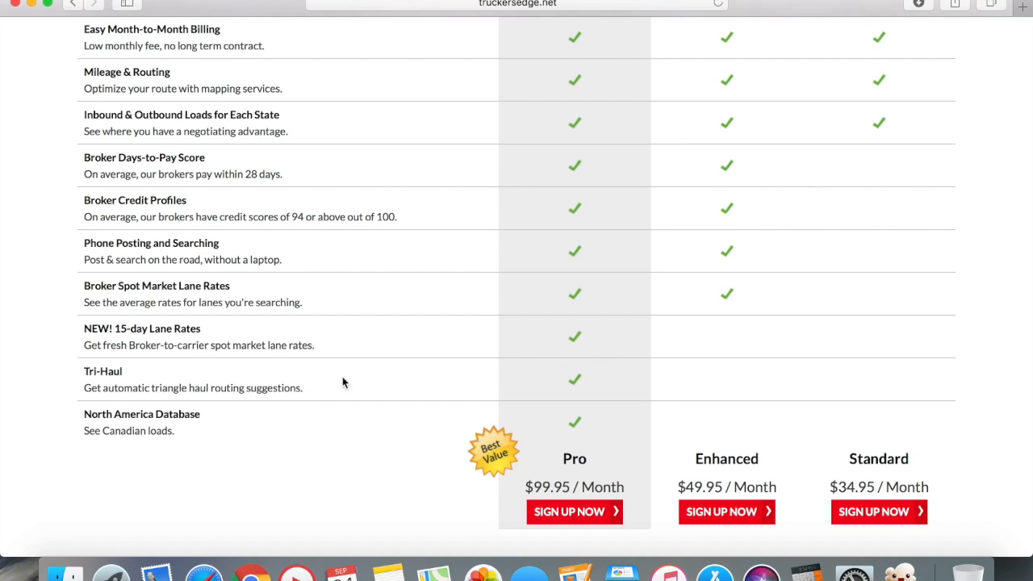
pyautogui.moveTo(477, 386)
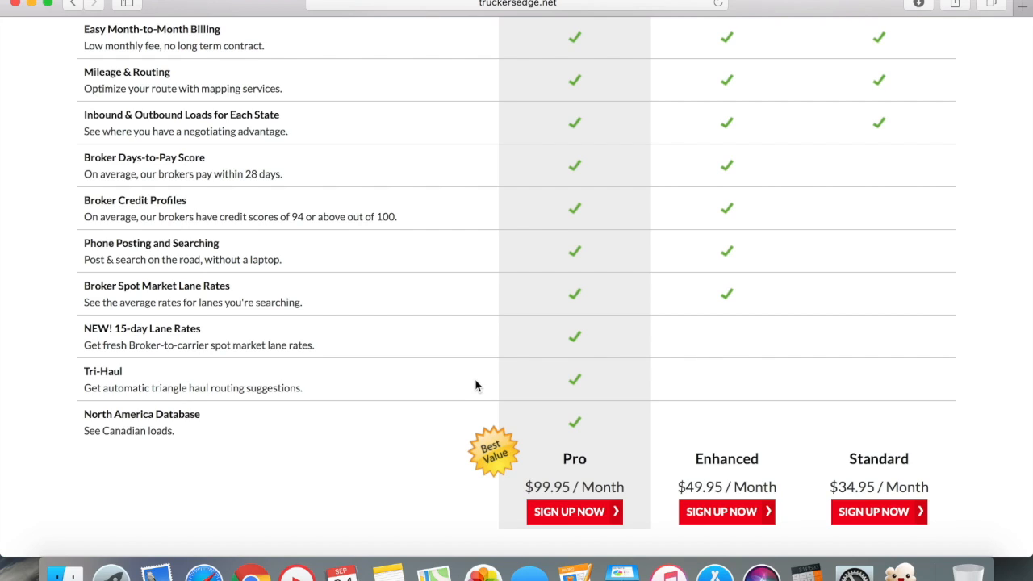
# Select the 'See Canadian loads.' text under North America Database
pyautogui.scroll(-3)
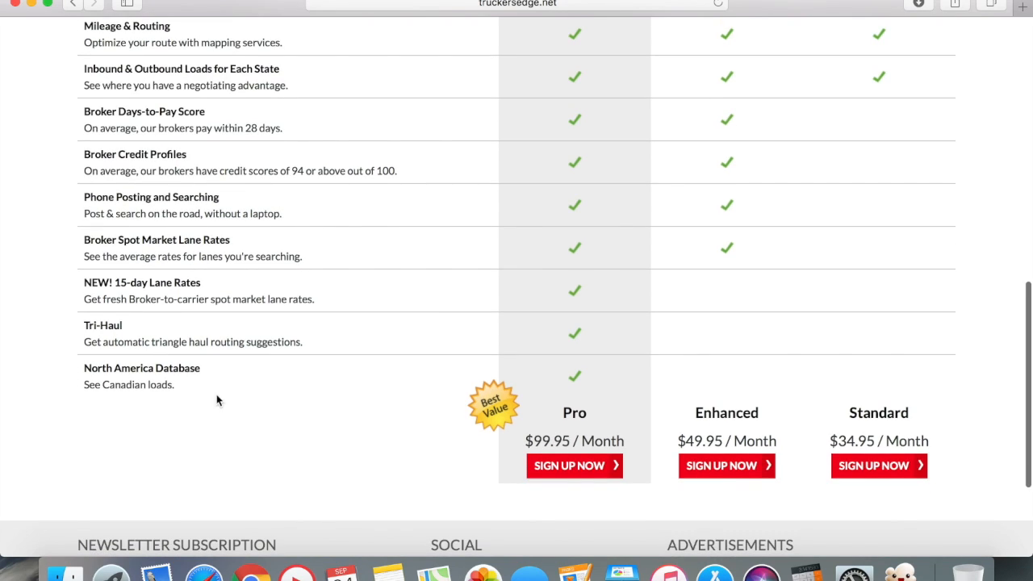
pyautogui.moveTo(85, 376)
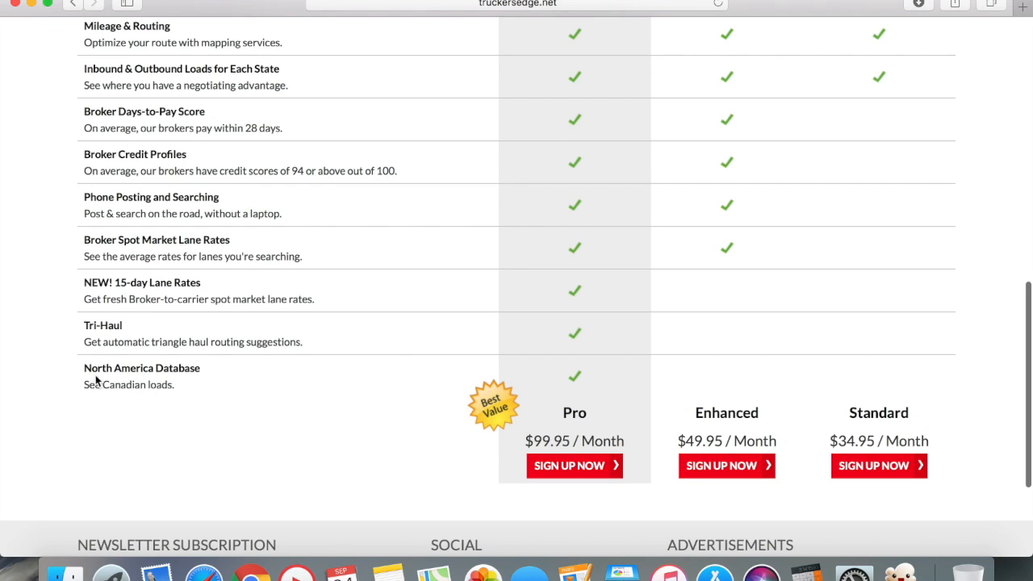
pyautogui.doubleClick(129, 384)
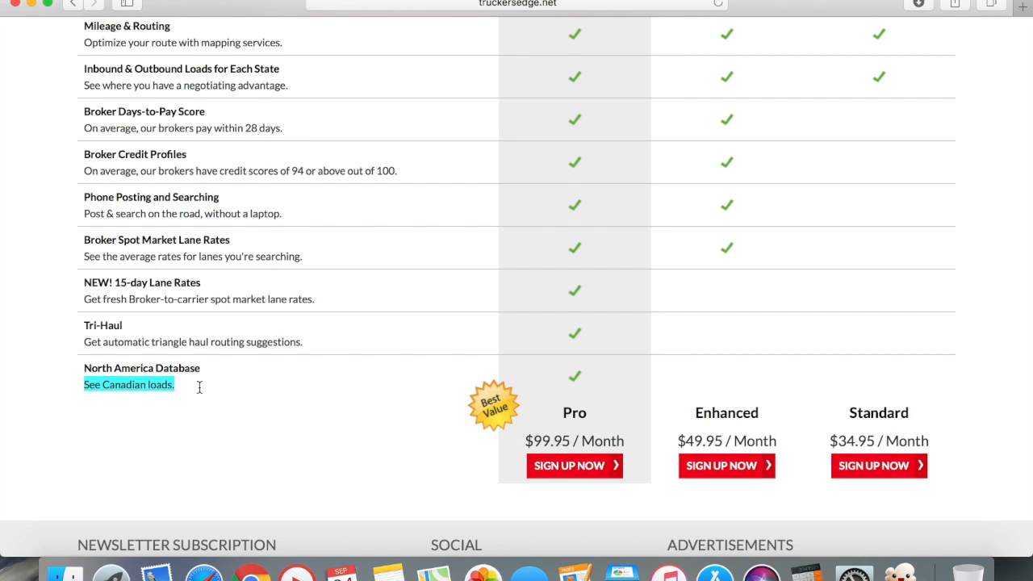
# Return to the Step 1: Choose Package header with the three package prices
pyautogui.scroll(3)
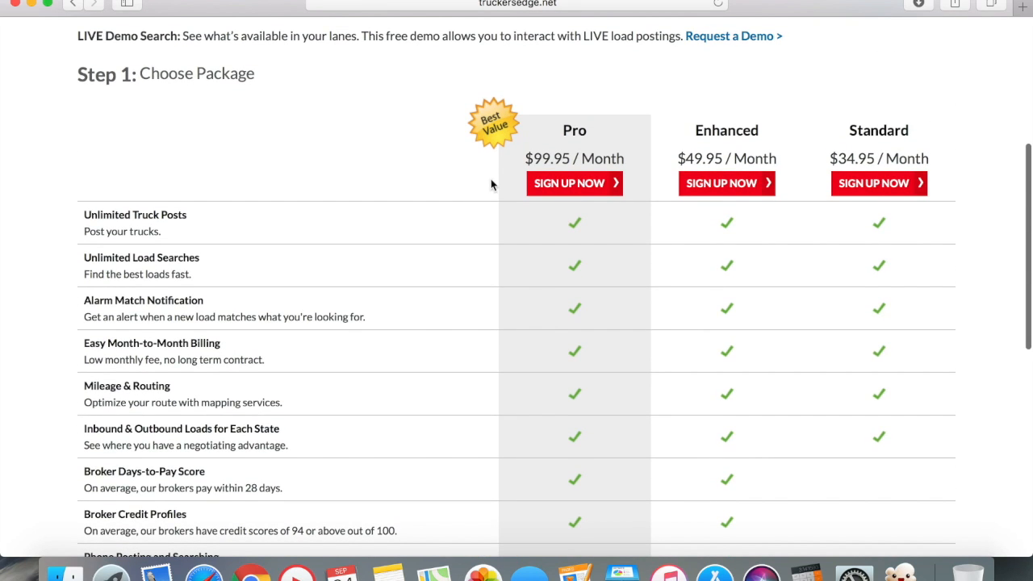
pyautogui.moveTo(547, 156)
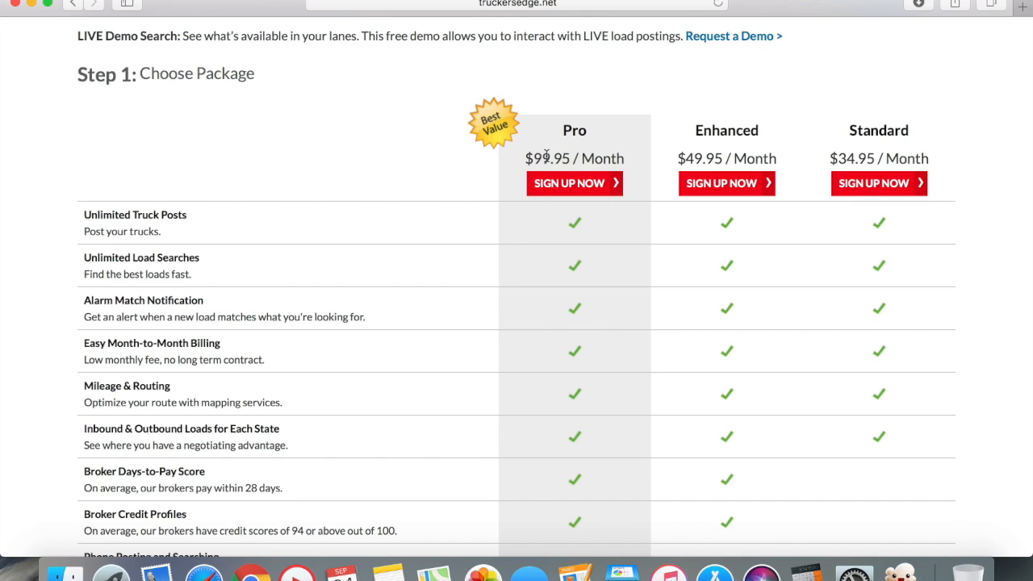
# Return to the comparison's lower rows ending with North America Database
pyautogui.scroll(-3)
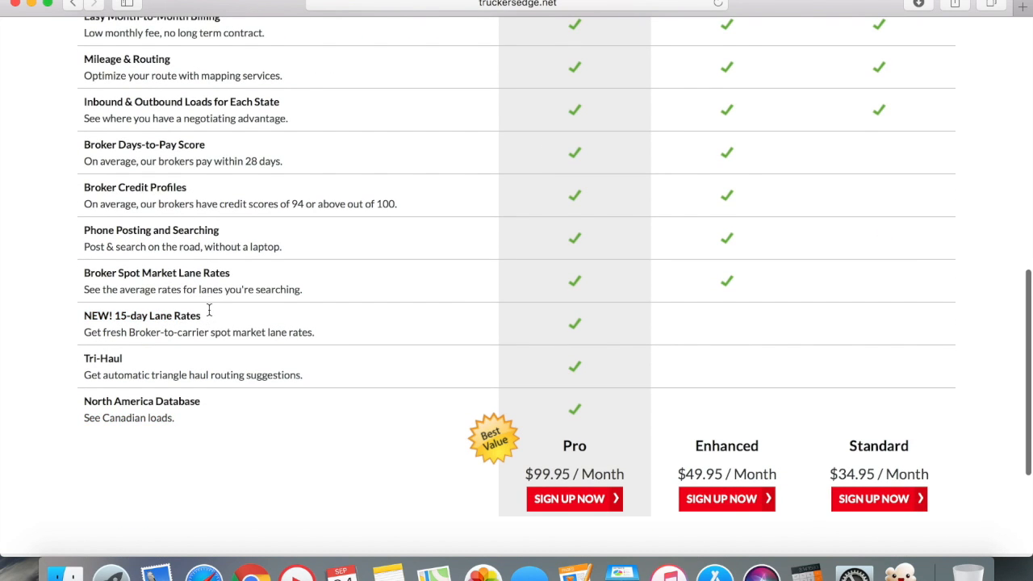
pyautogui.moveTo(206, 313)
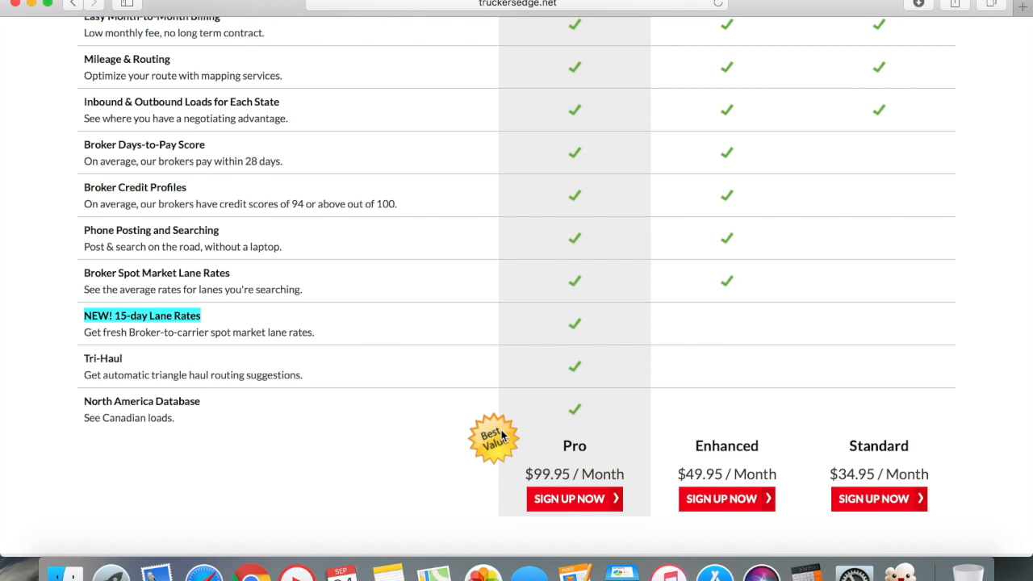
pyautogui.moveTo(423, 450)
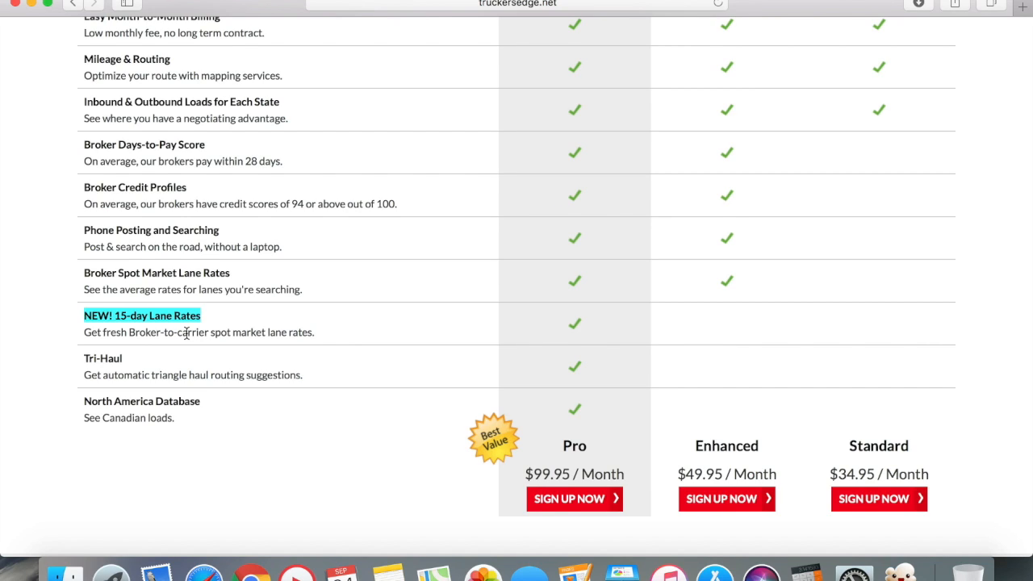
pyautogui.moveTo(416, 409)
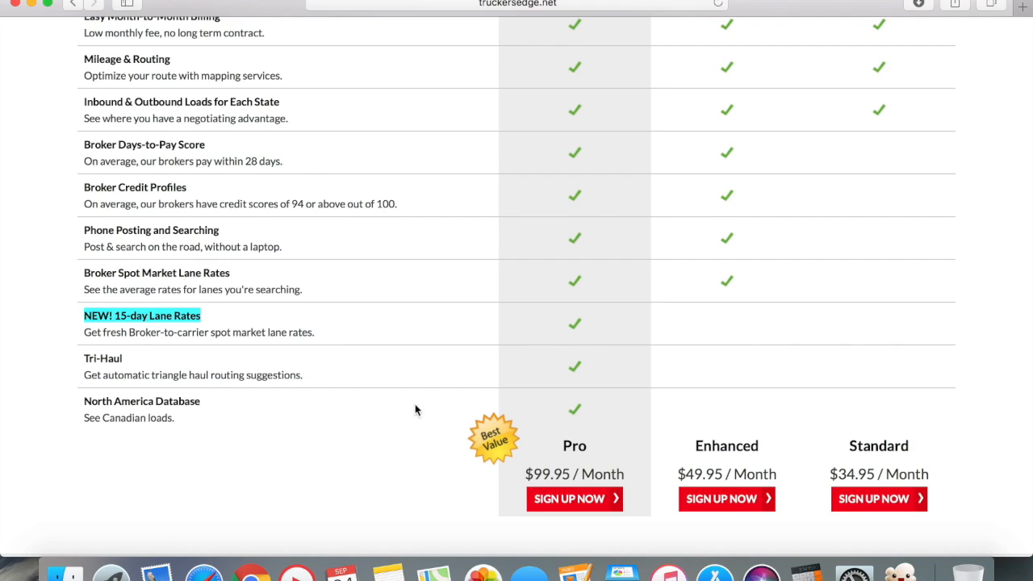
pyautogui.moveTo(535, 474)
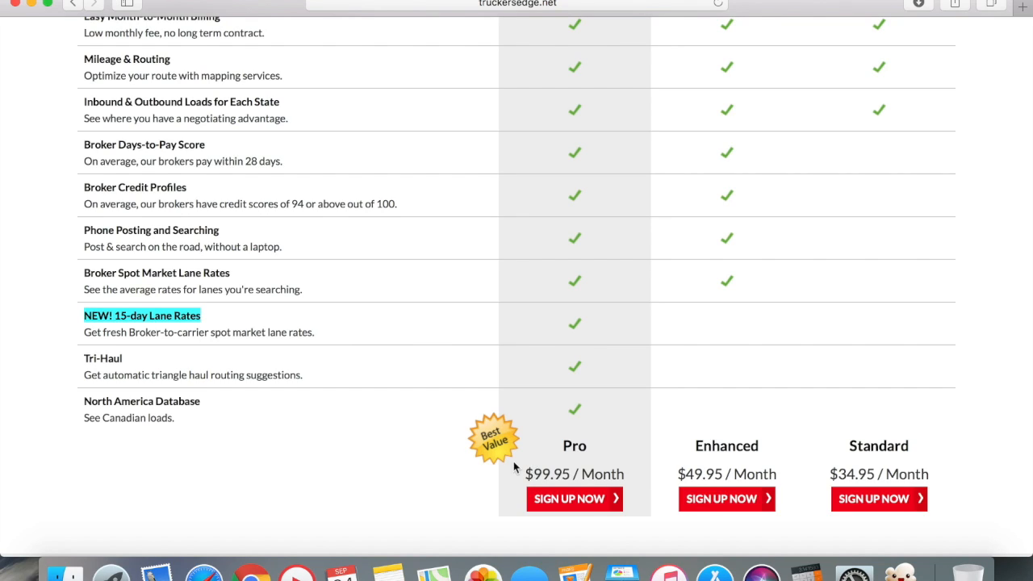
pyautogui.moveTo(472, 450)
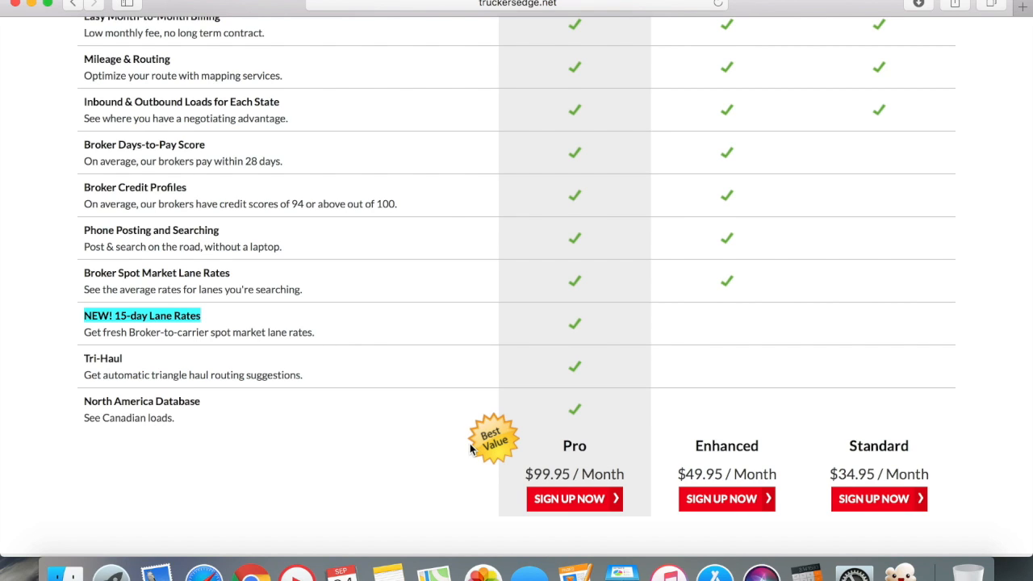
pyautogui.scroll(3)
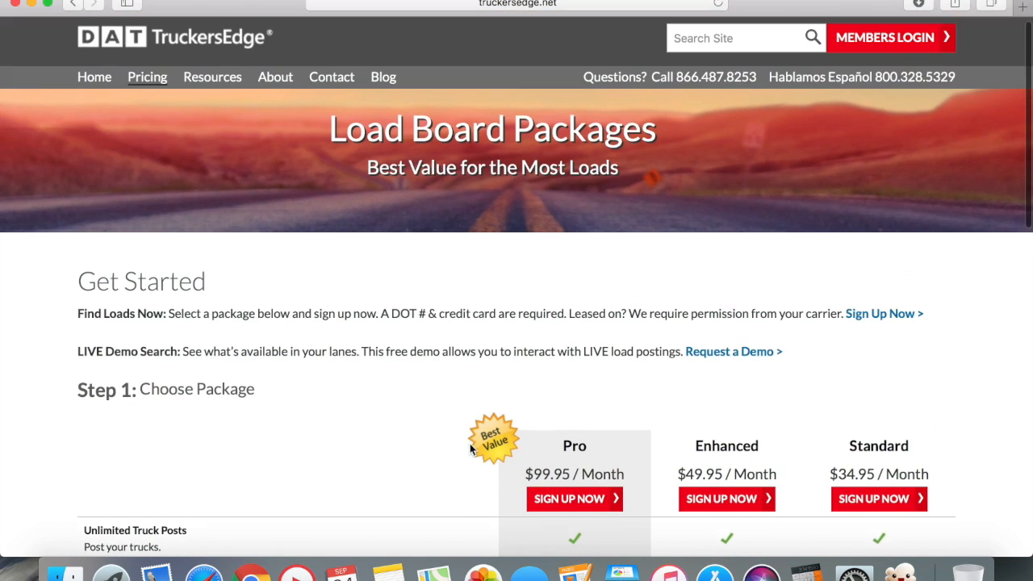
pyautogui.scroll(3)
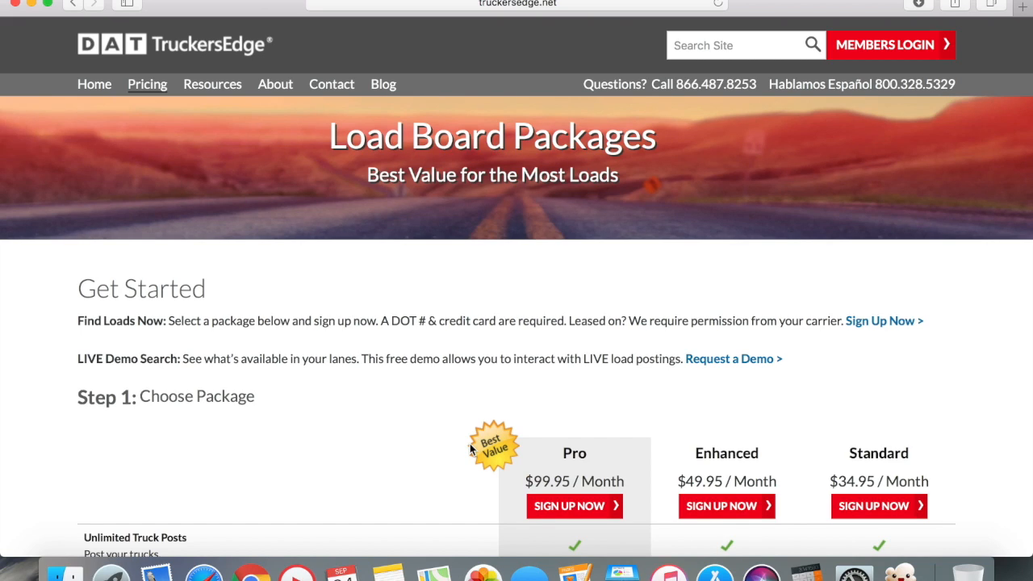
pyautogui.moveTo(466, 283)
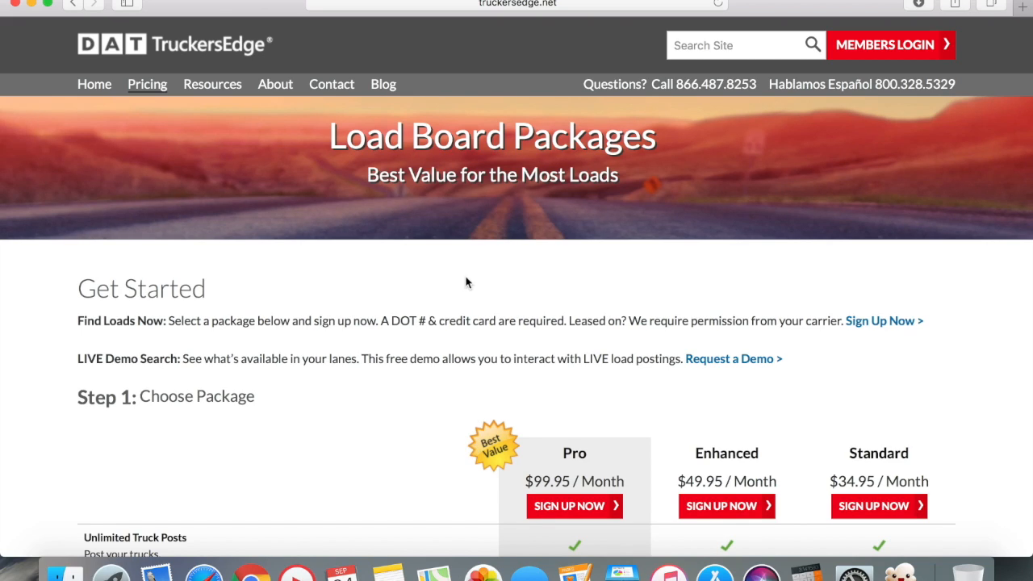